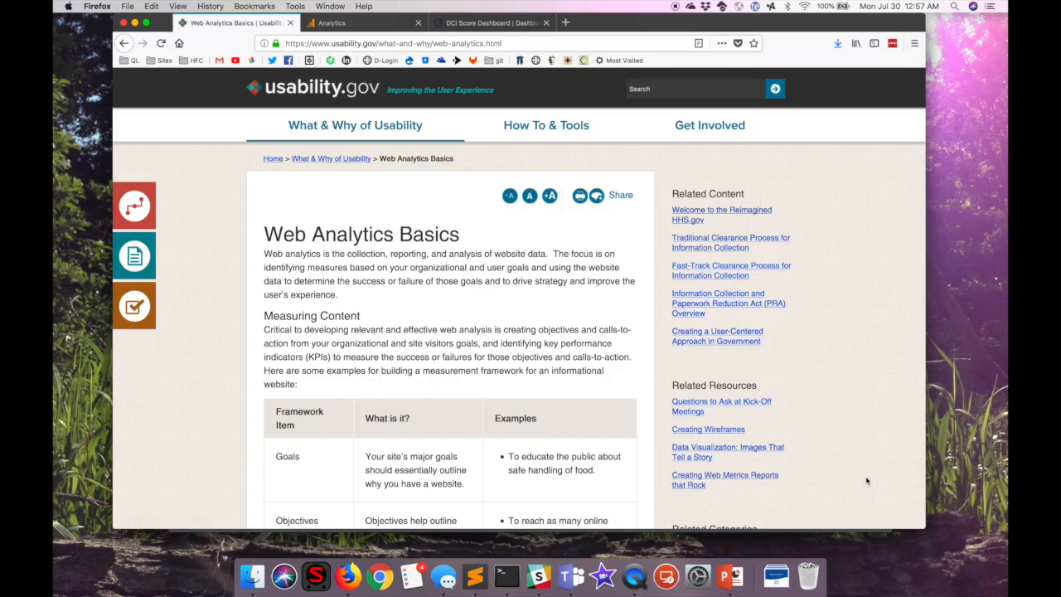
Switch to the AWStats report showing August 2016 summary traffic and monthly history.
scroll("down", 3)
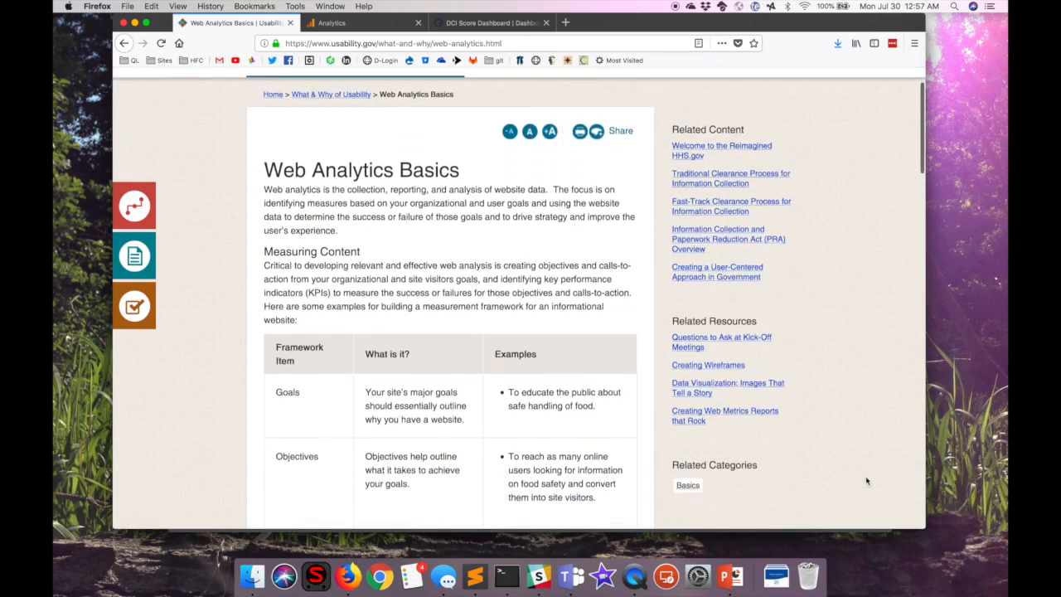
scroll("down", 3)
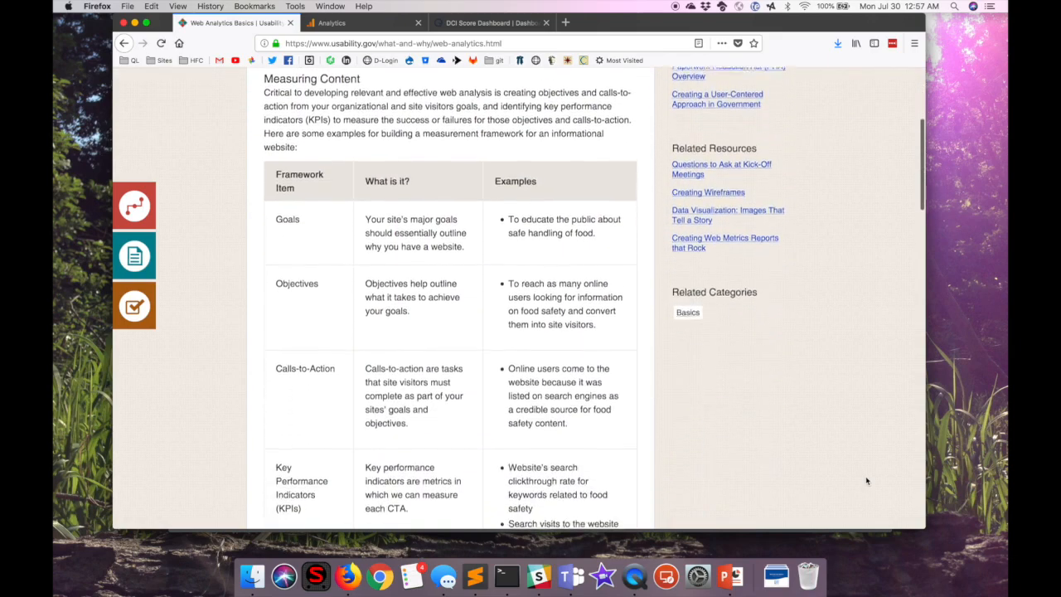
scroll("down", 3)
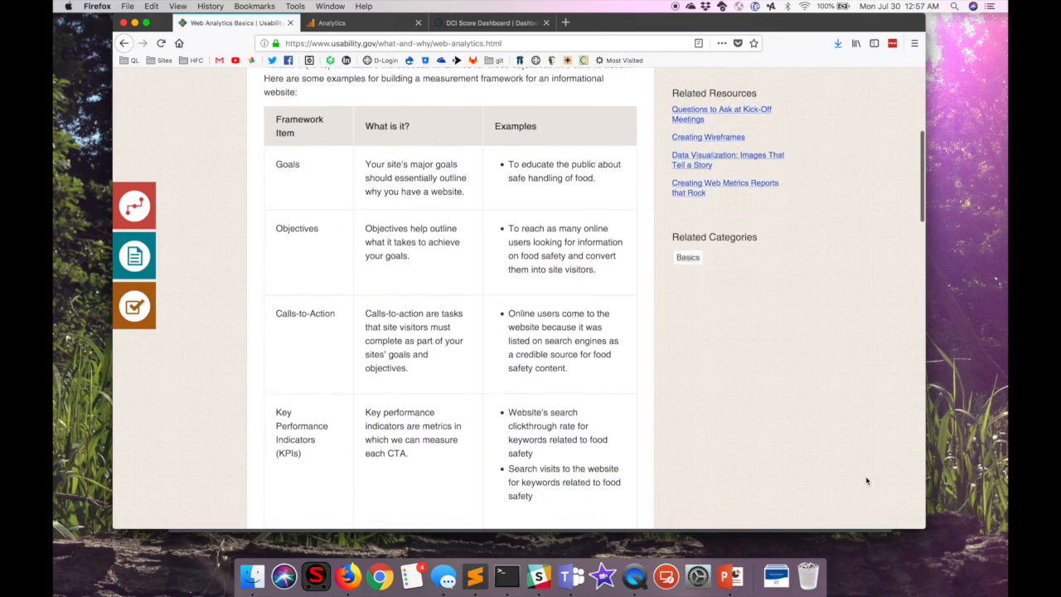
scroll("down", 3)
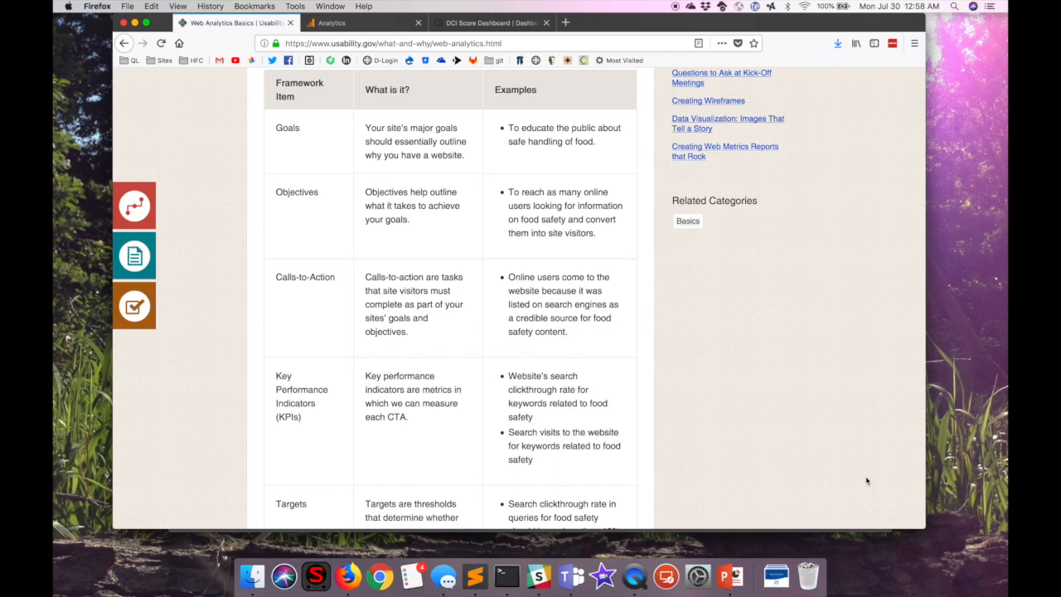
scroll("down", 3)
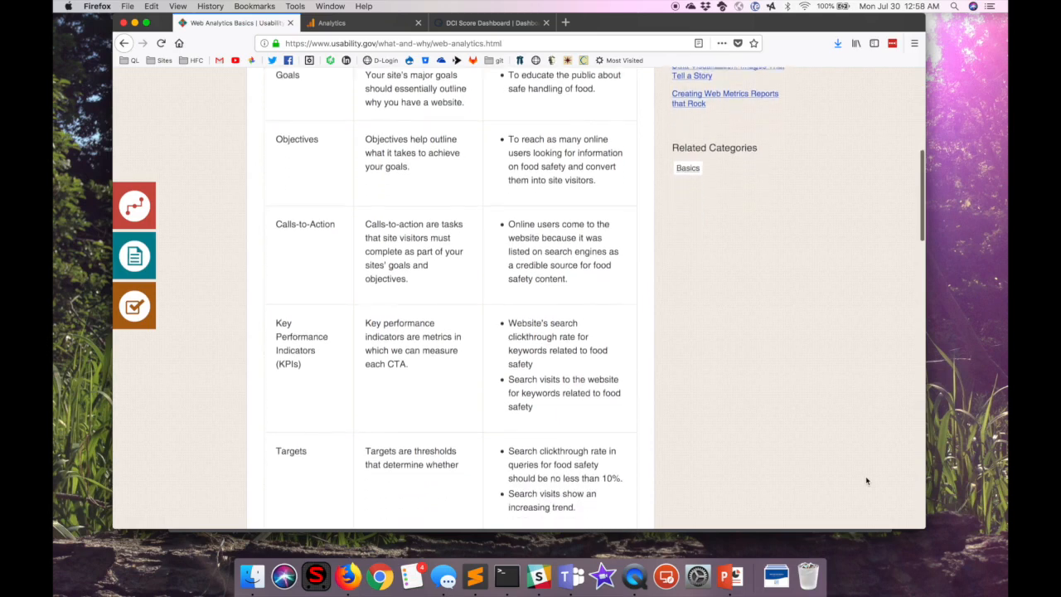
scroll("down", 3)
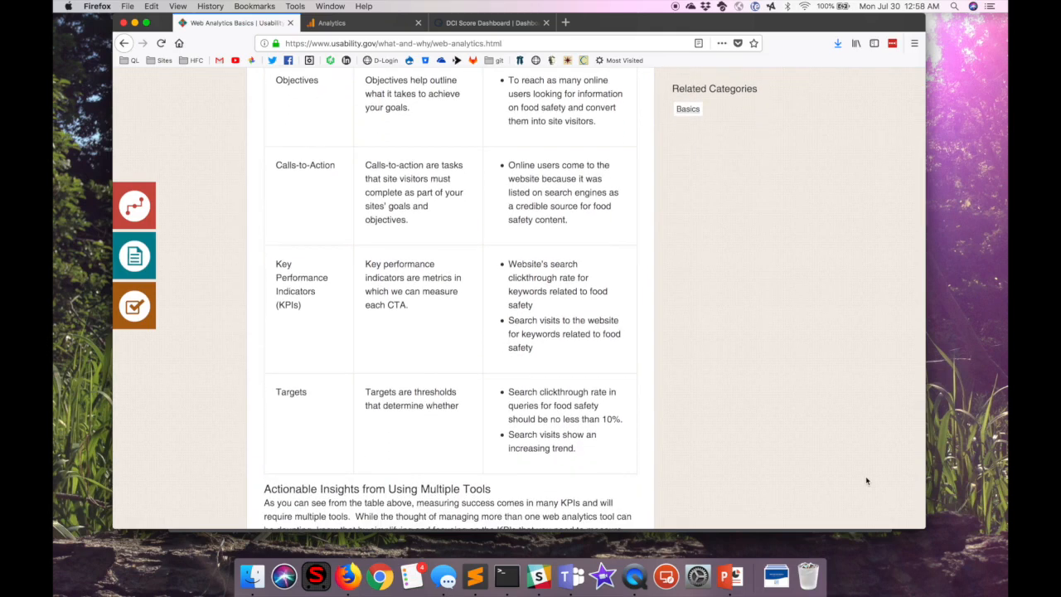
scroll("up", 3)
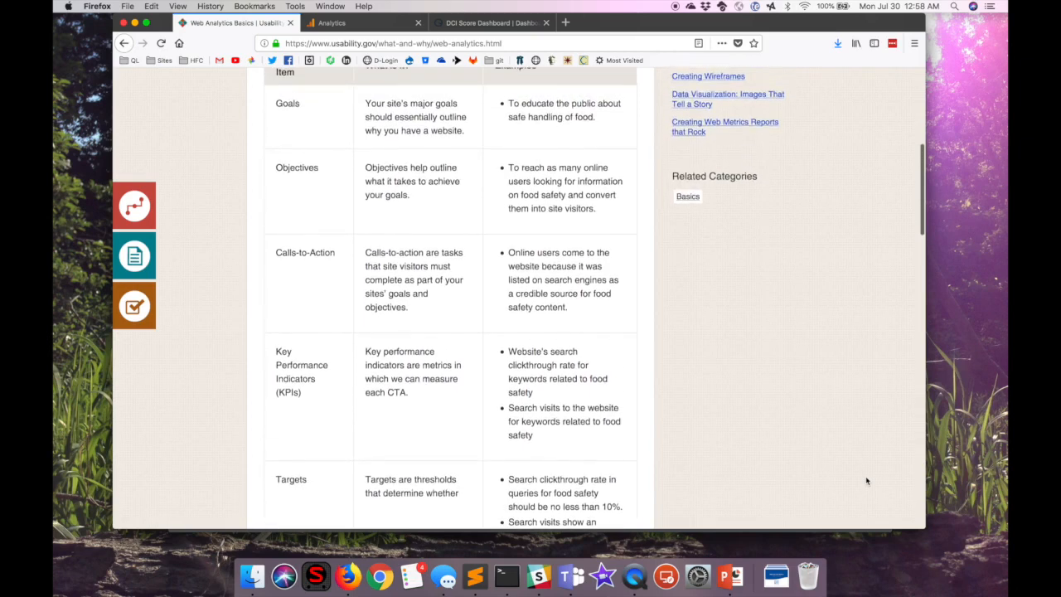
scroll("down", 3)
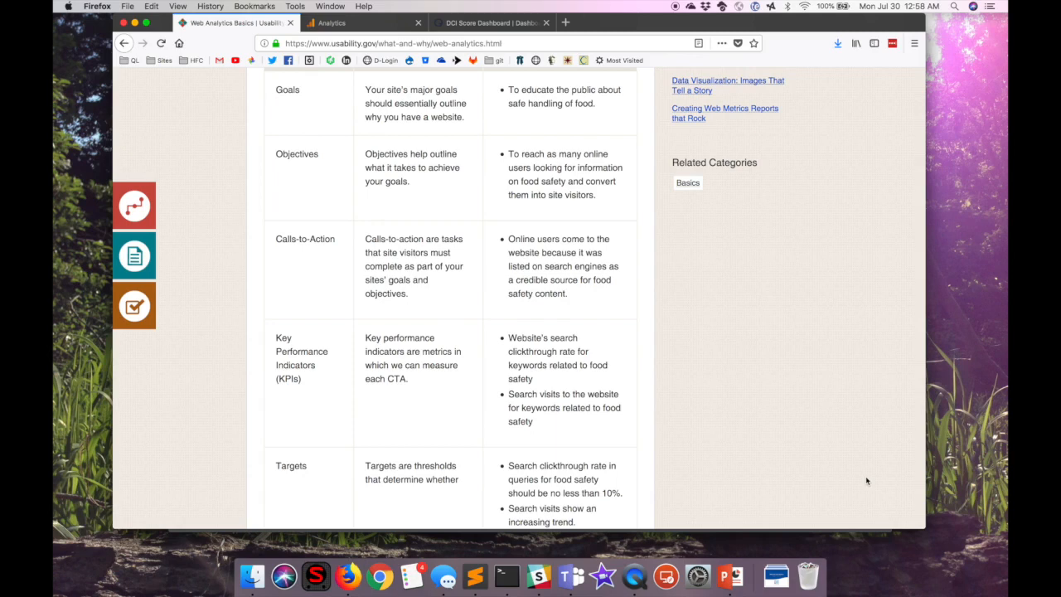
left_click(331, 22)
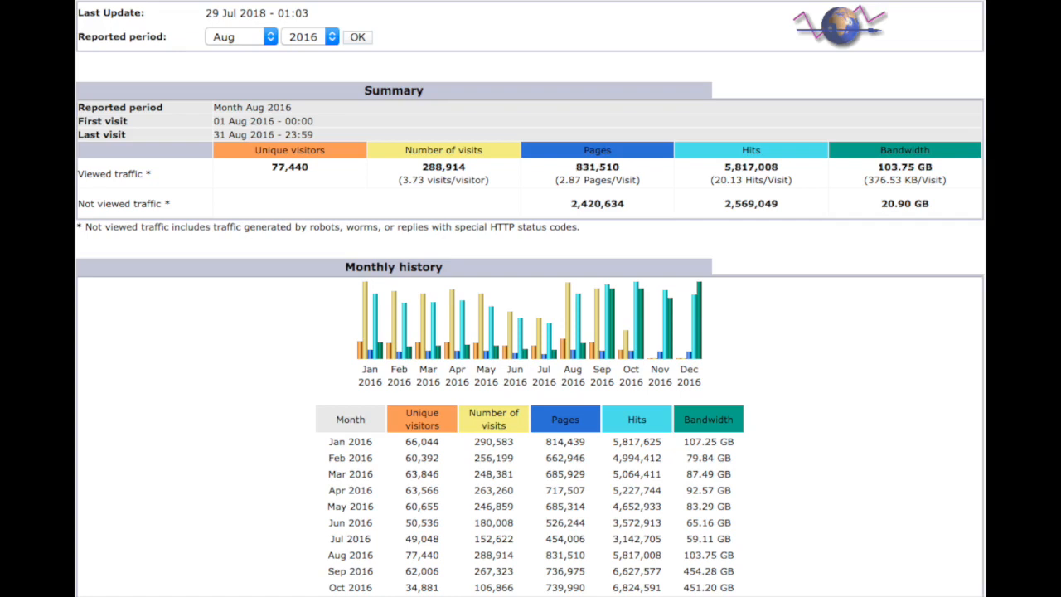
scroll("down", 3)
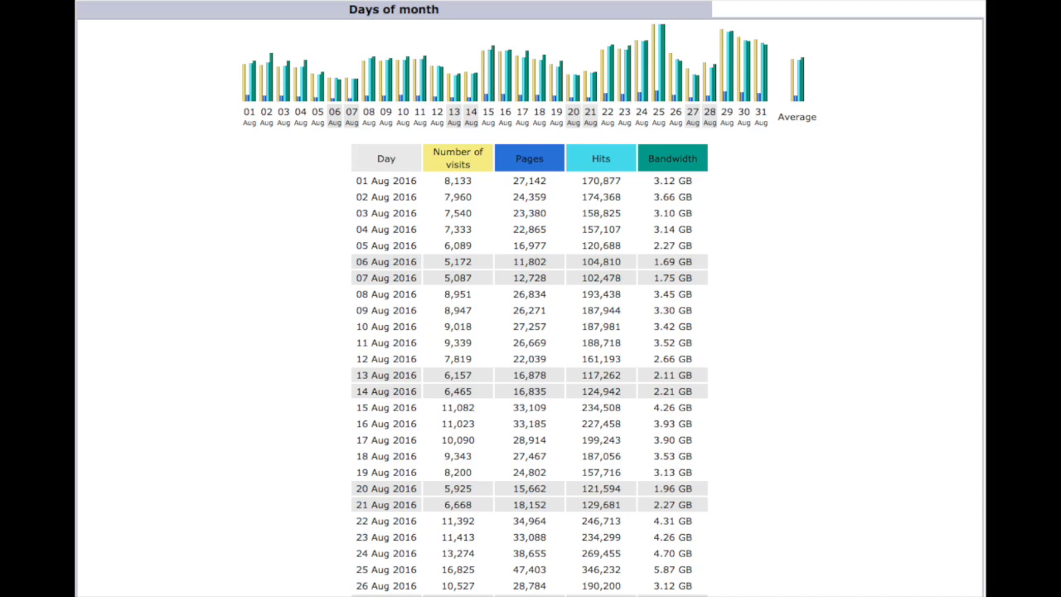
scroll("down", 3)
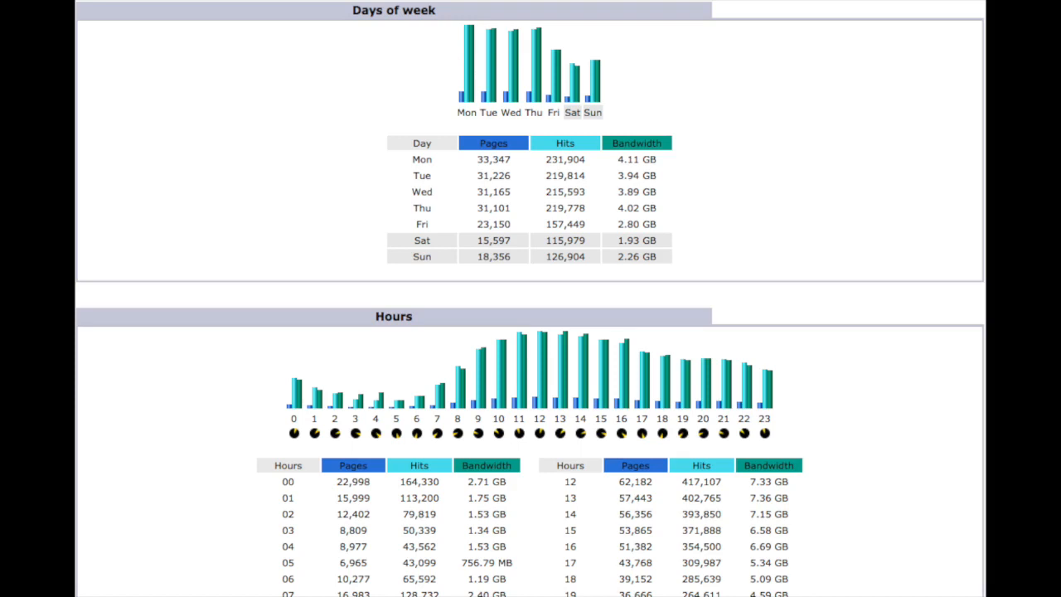
scroll("down", 3)
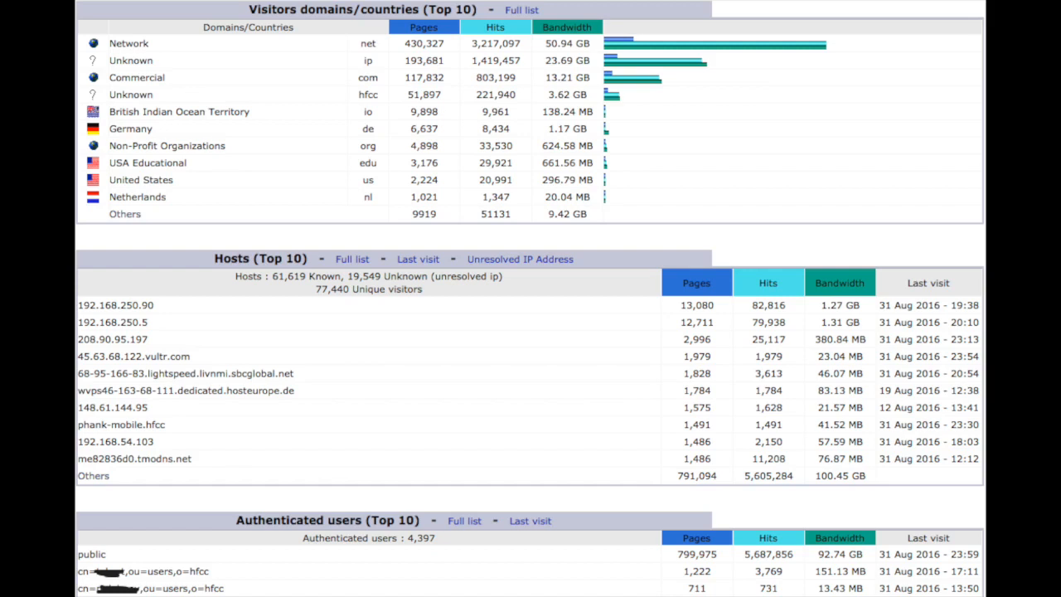
scroll("down", 3)
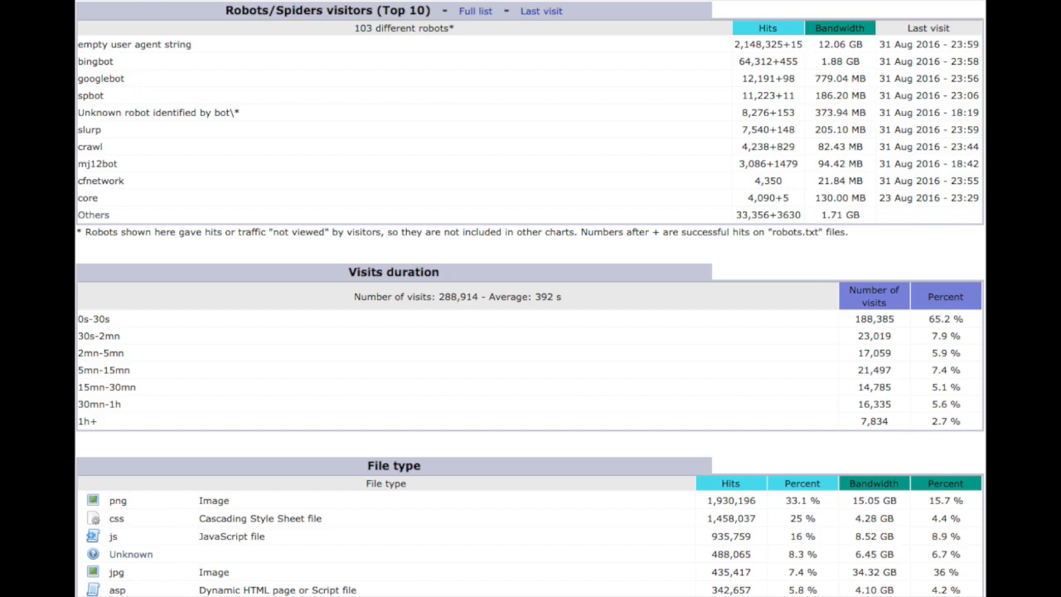
scroll("down", 3)
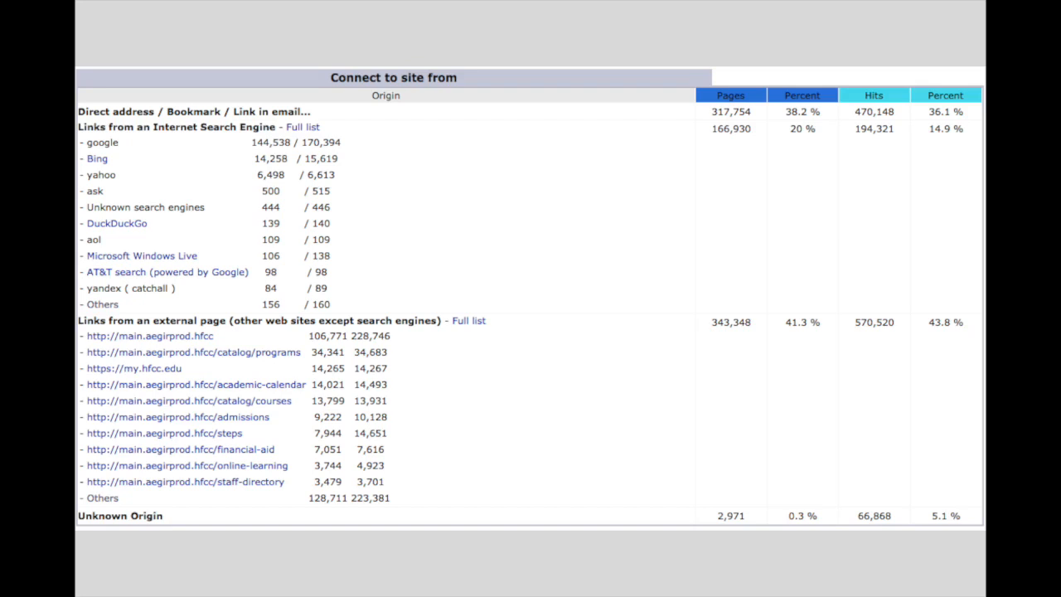
scroll("down", 3)
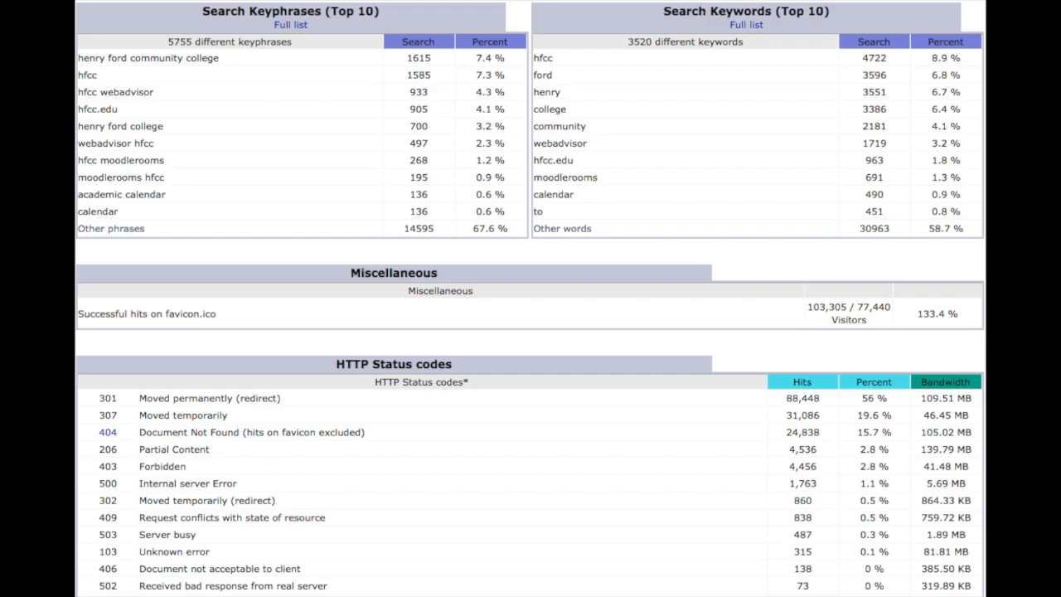
left_click(107, 432)
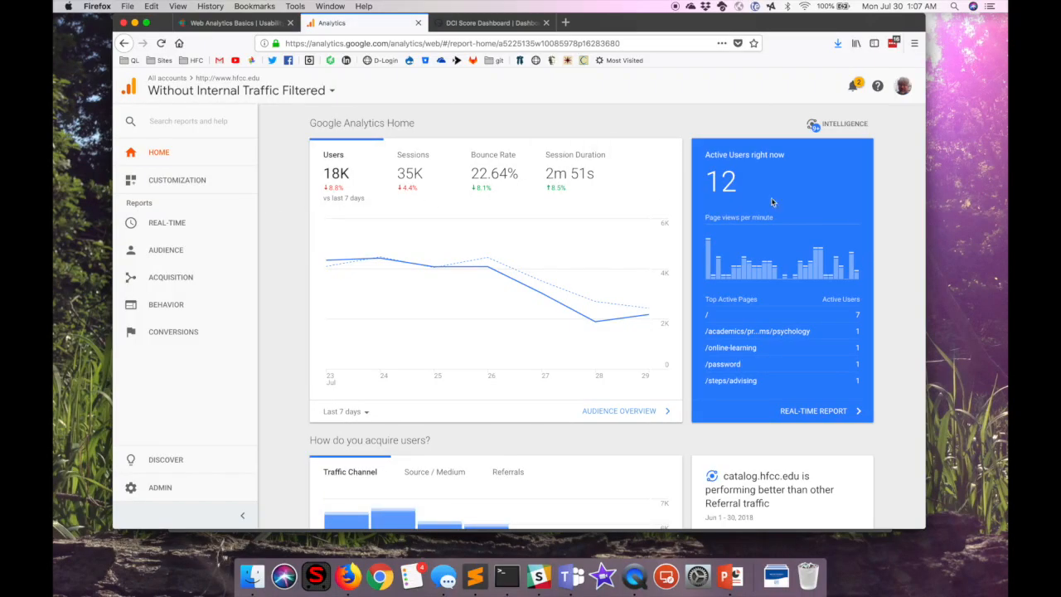
mouse_move(949, 201)
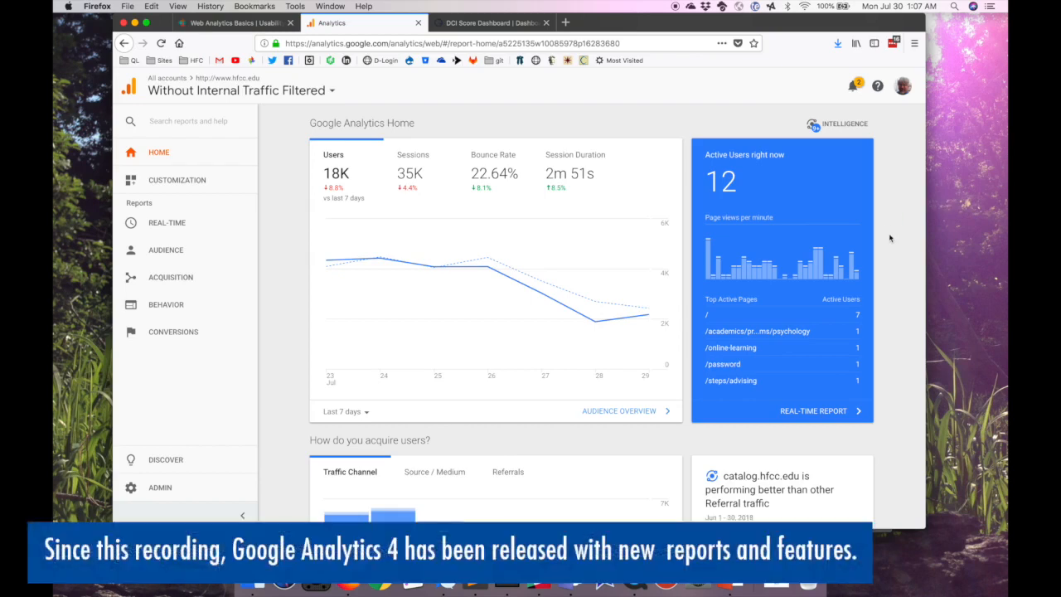
Scroll the Home dashboard to the Traffic Channel chart and catalog.hfcc.edu referral insight.
scroll("down", 3)
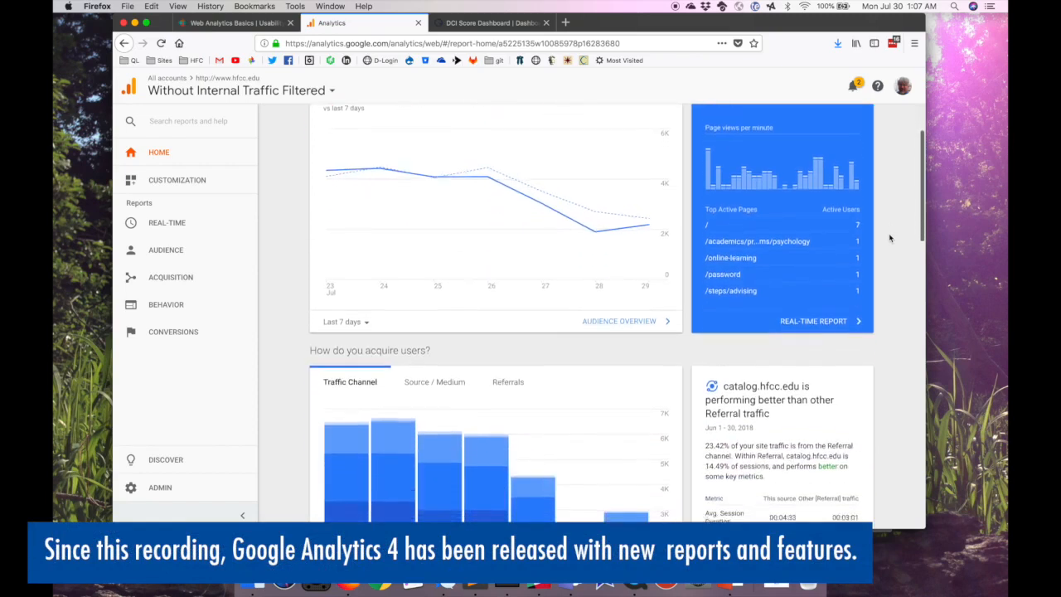
scroll("down", 3)
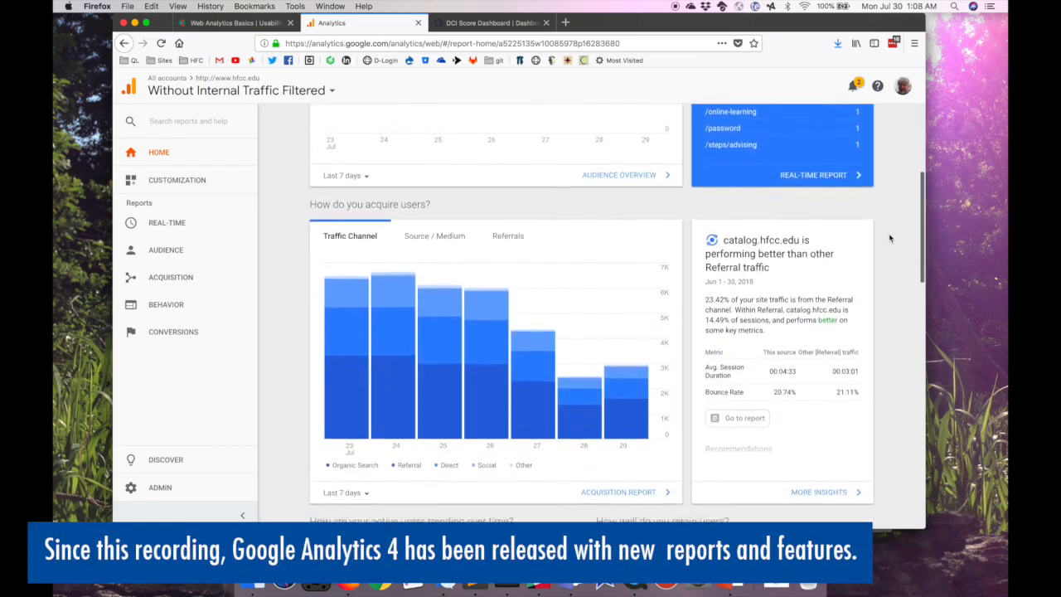
scroll("down", 3)
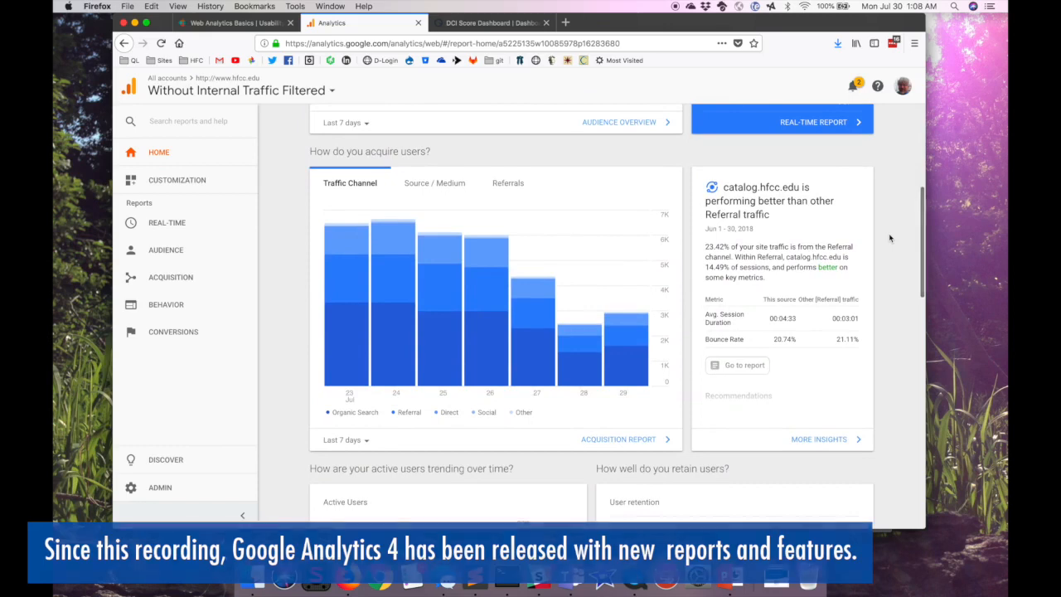
scroll("down", 3)
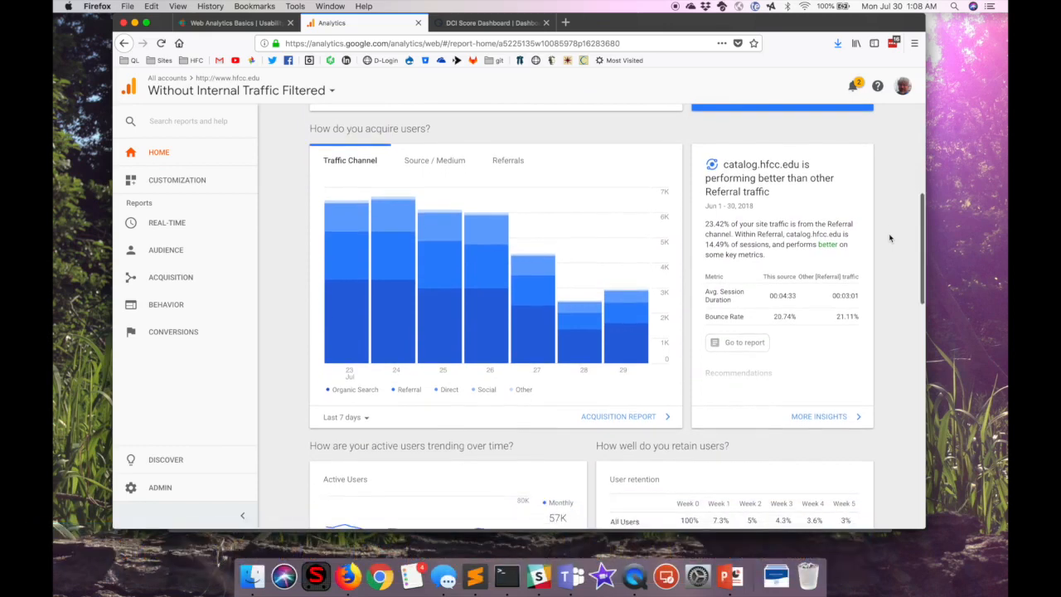
mouse_move(879, 307)
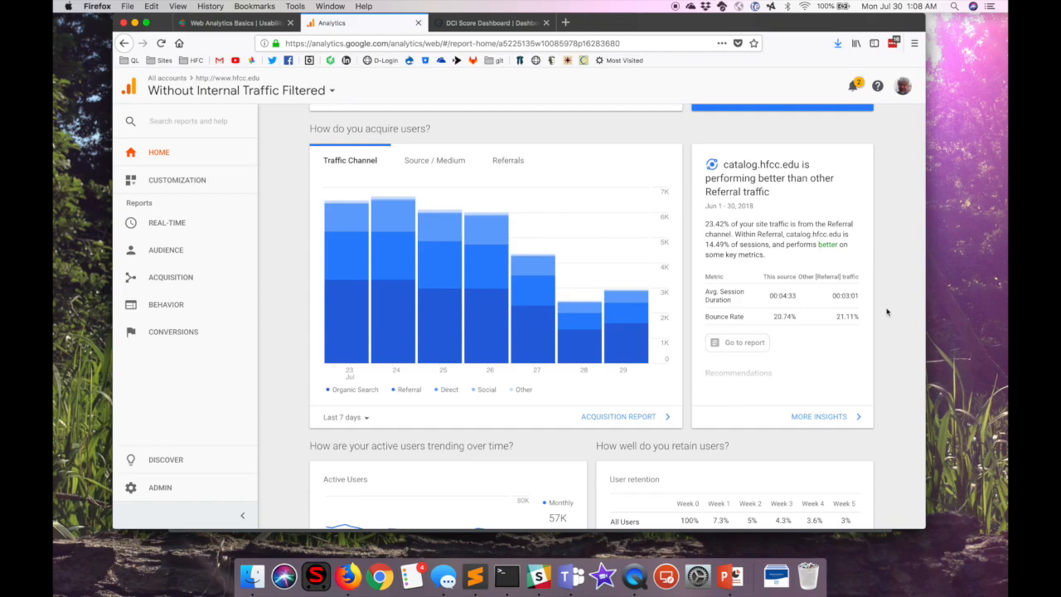
scroll("down", 3)
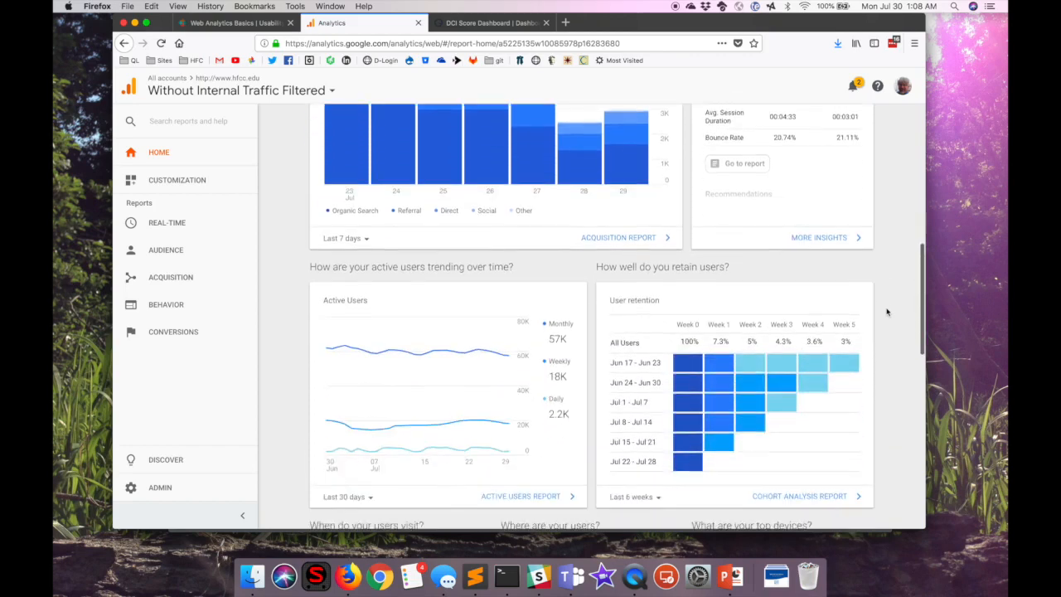
scroll("down", 3)
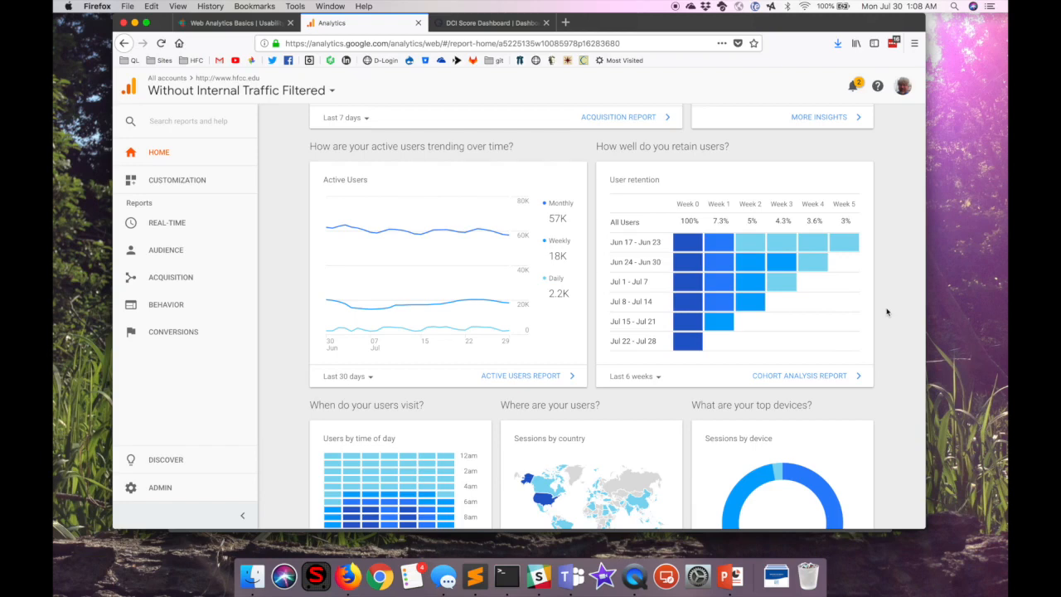
scroll("down", 3)
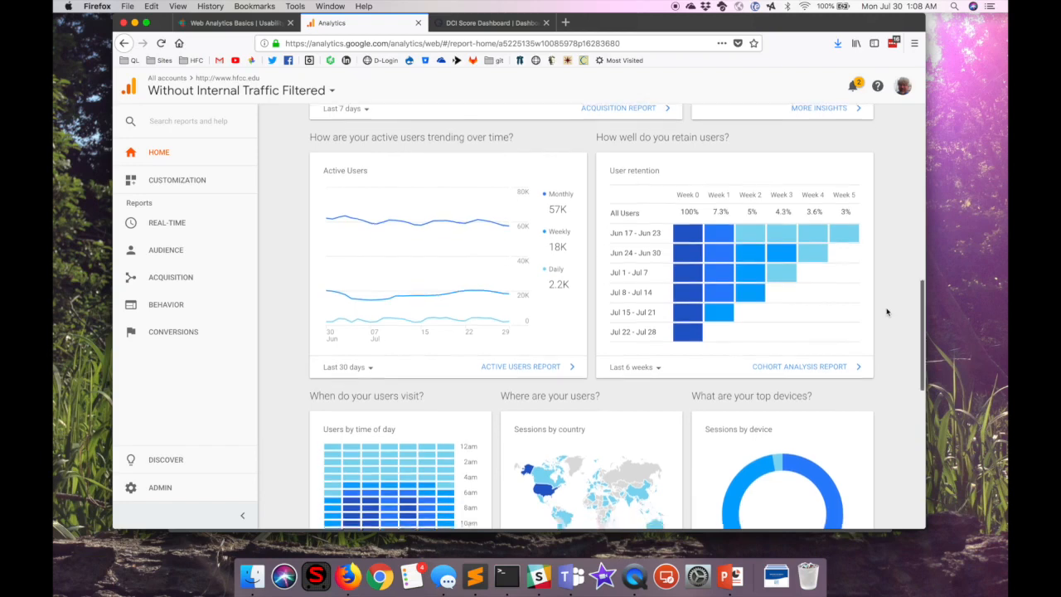
scroll("down", 3)
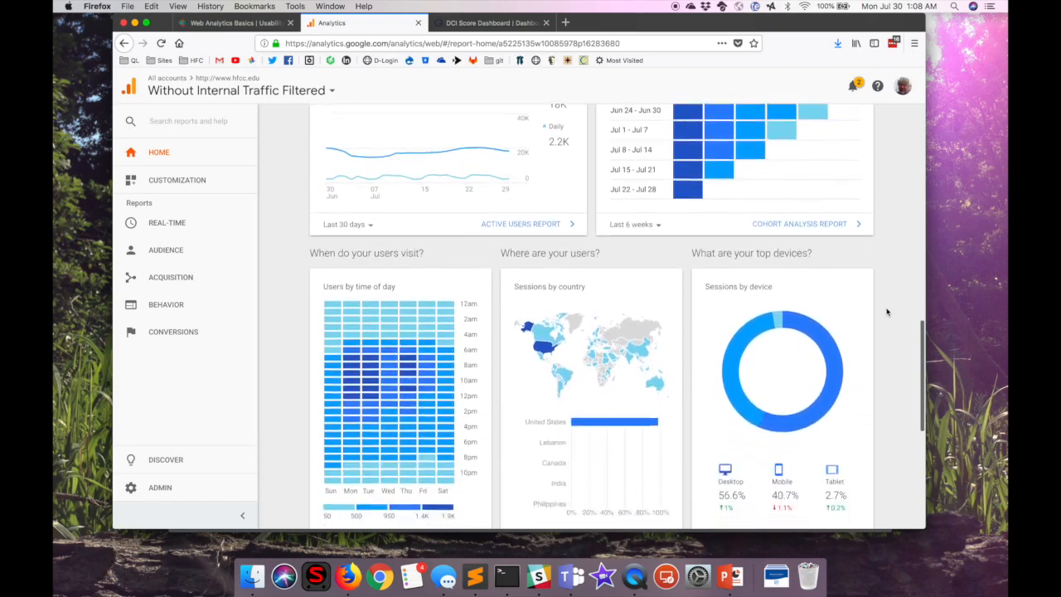
scroll("down", 3)
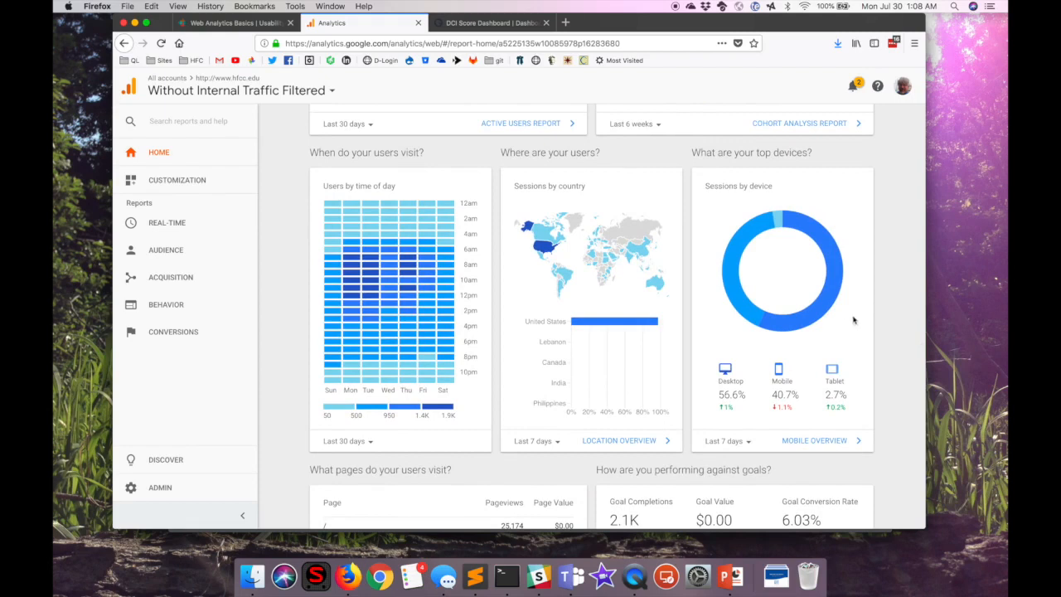
mouse_move(826, 331)
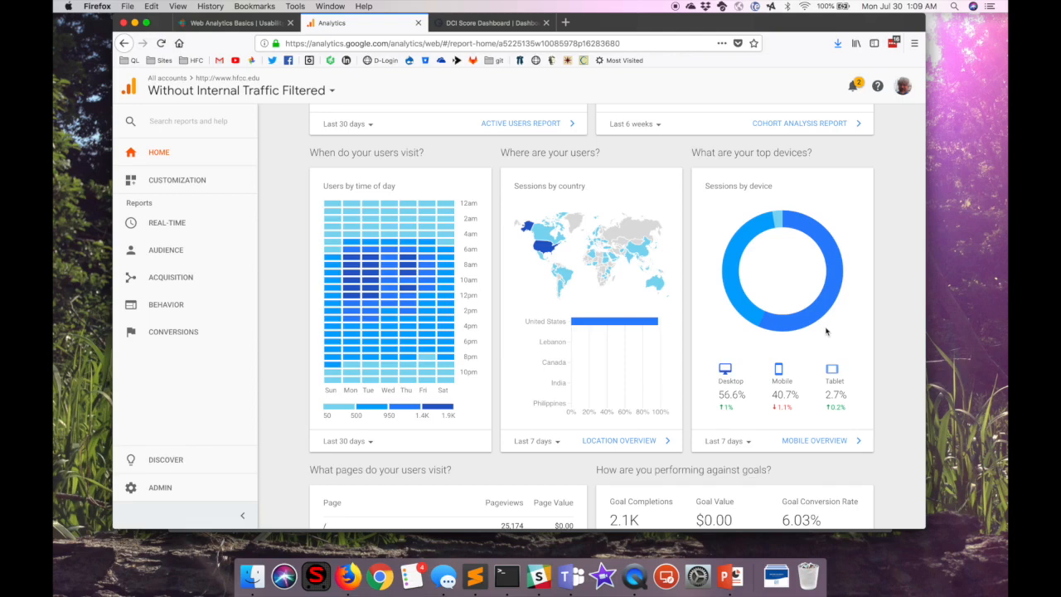
mouse_move(890, 330)
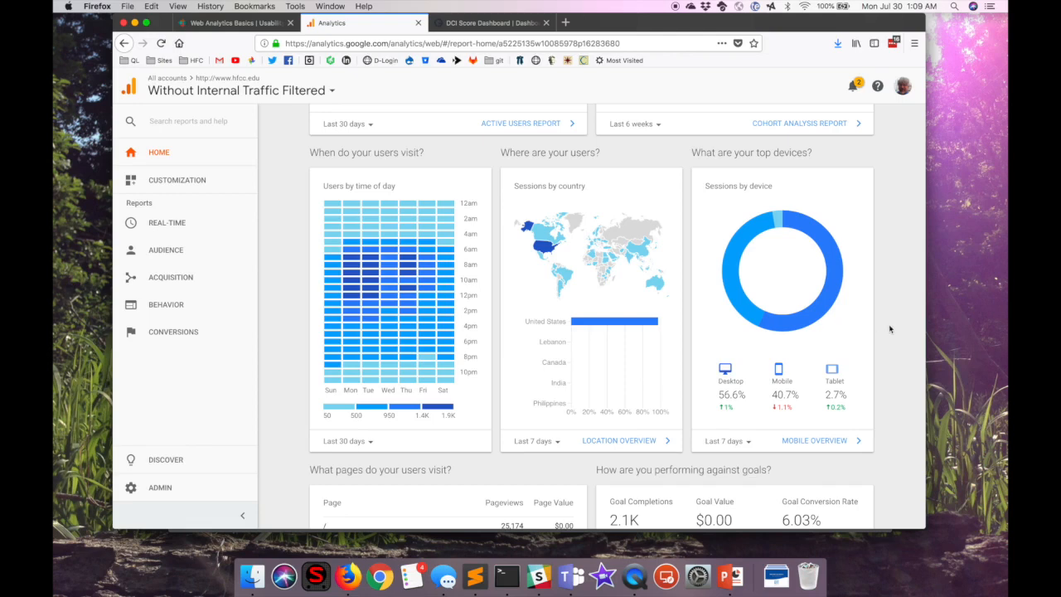
scroll("down", 3)
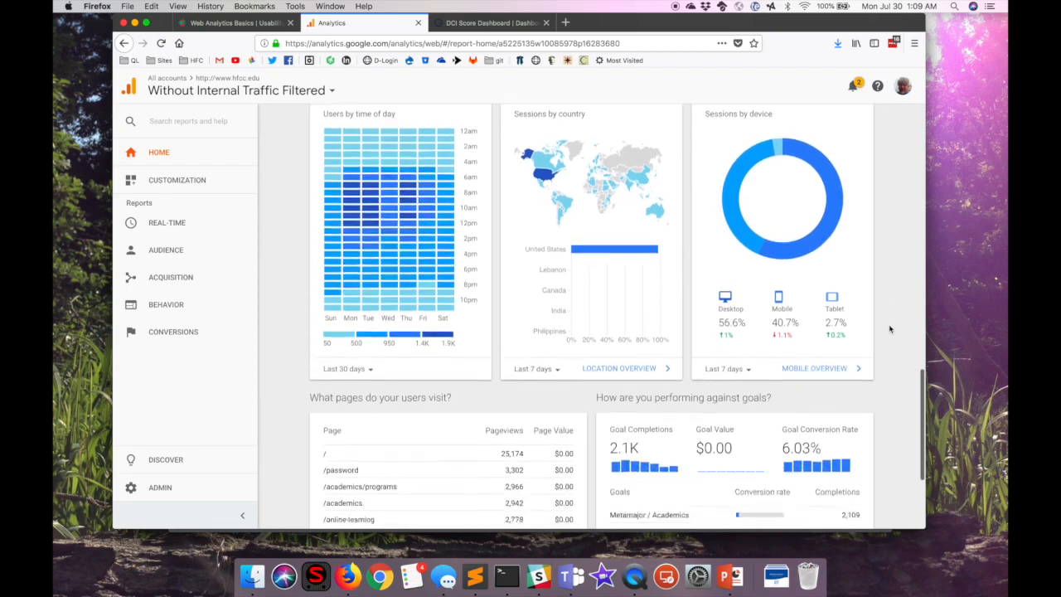
Review Google Analytics' top pages and goals, then switch to Siteimprove's DCI Score Dashboard.
scroll("down", 3)
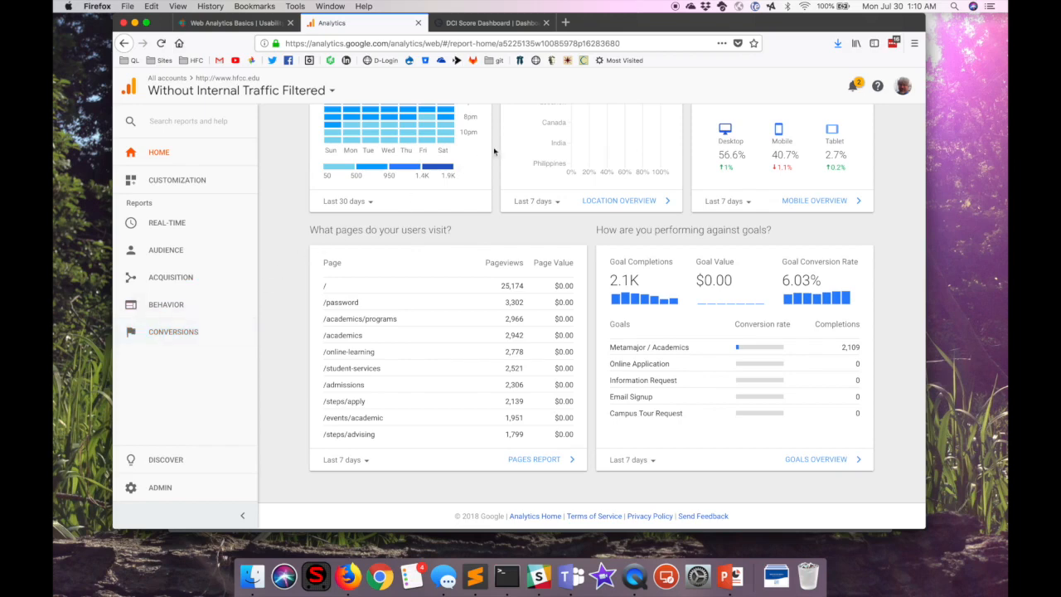
mouse_move(614, 82)
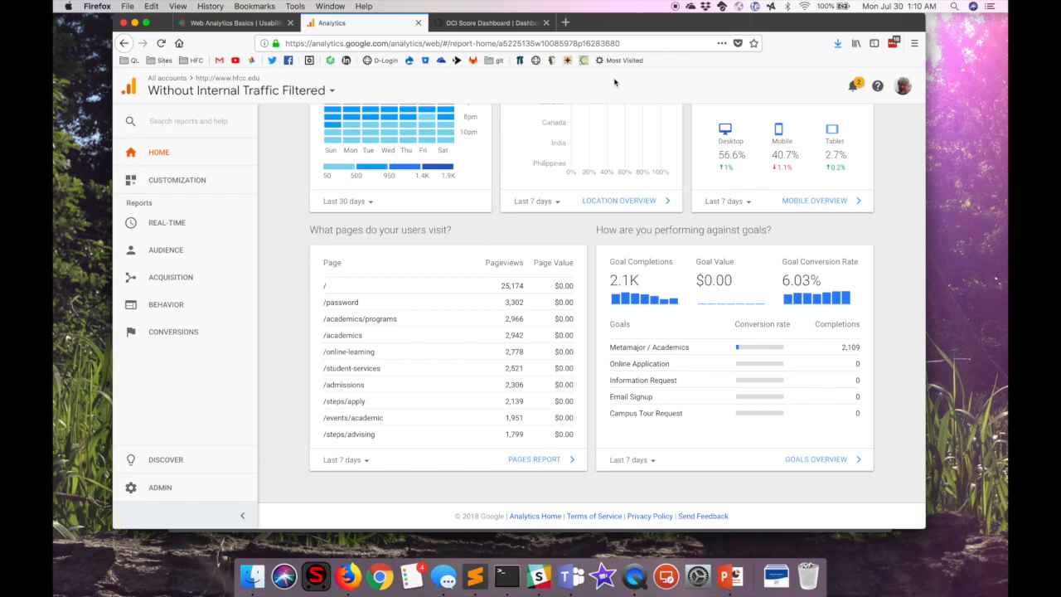
left_click(489, 22)
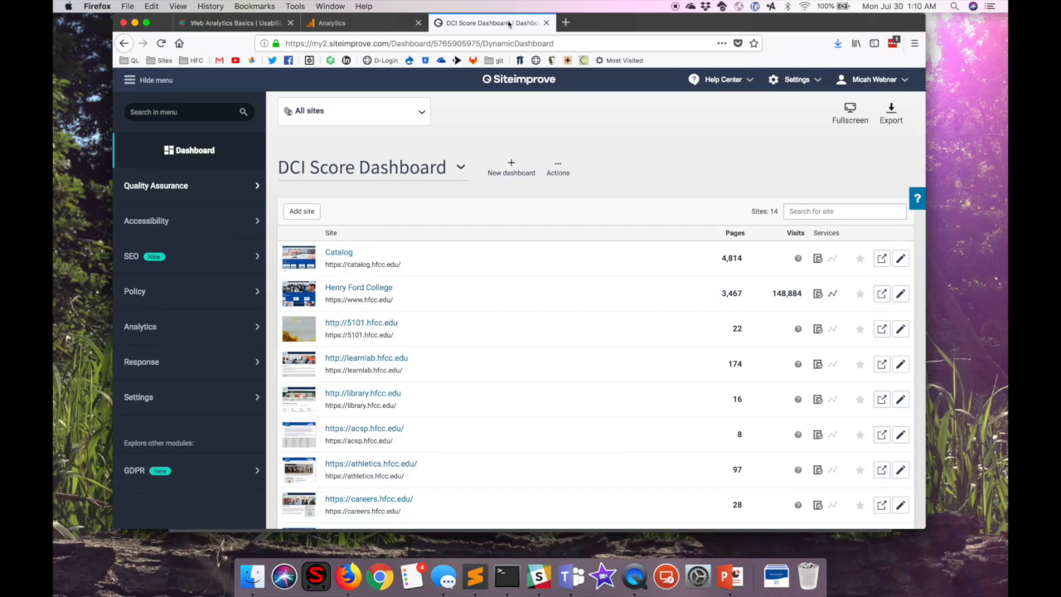
Open Henry Ford College's dashboard (DCI 77.9) and go to its Analytics Overview.
left_click(860, 293)
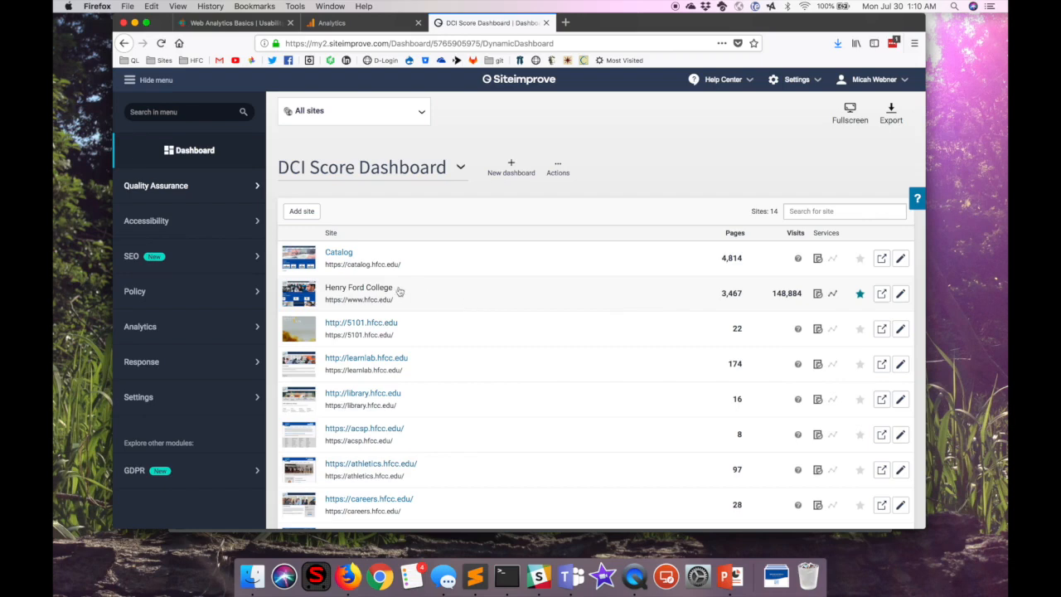
mouse_move(381, 291)
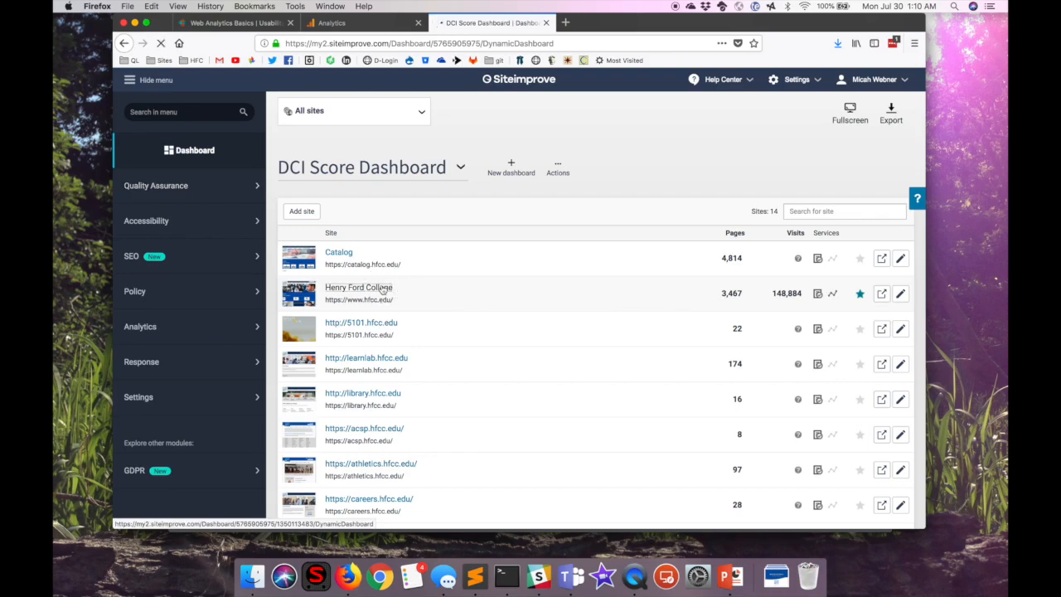
left_click(358, 287)
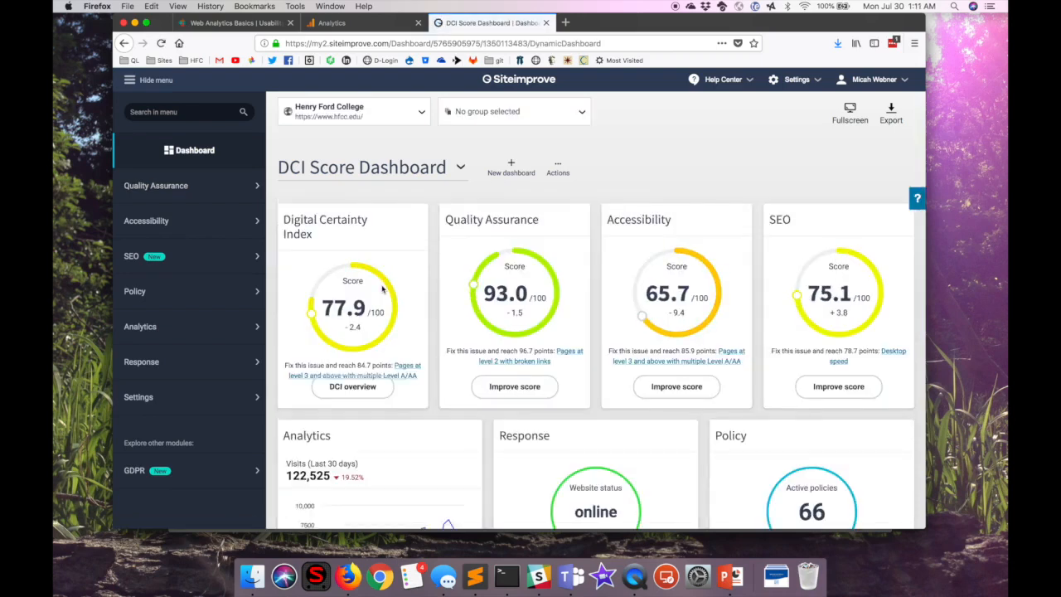
mouse_move(414, 291)
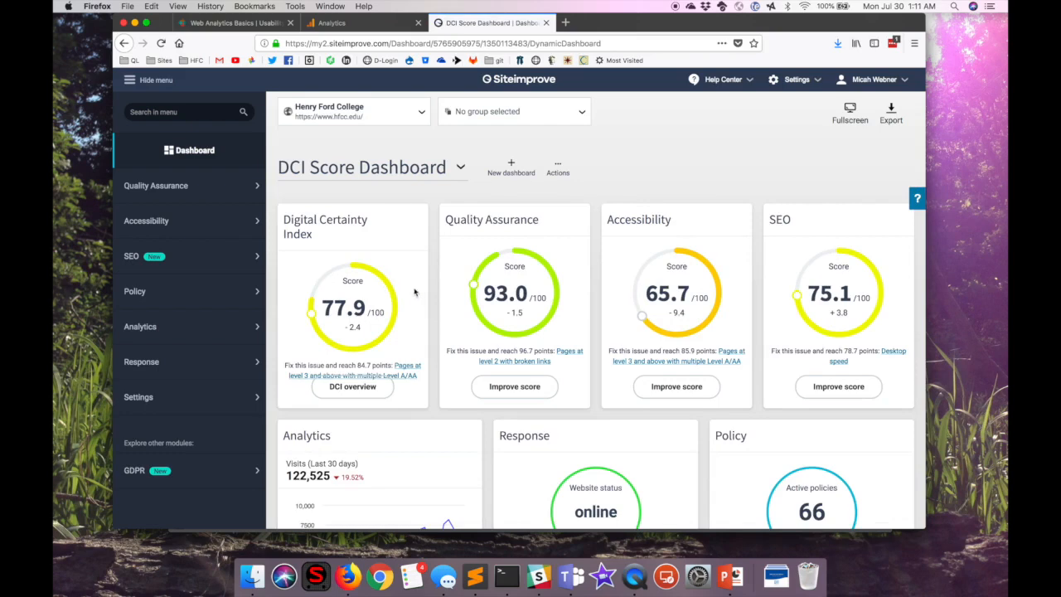
mouse_move(431, 299)
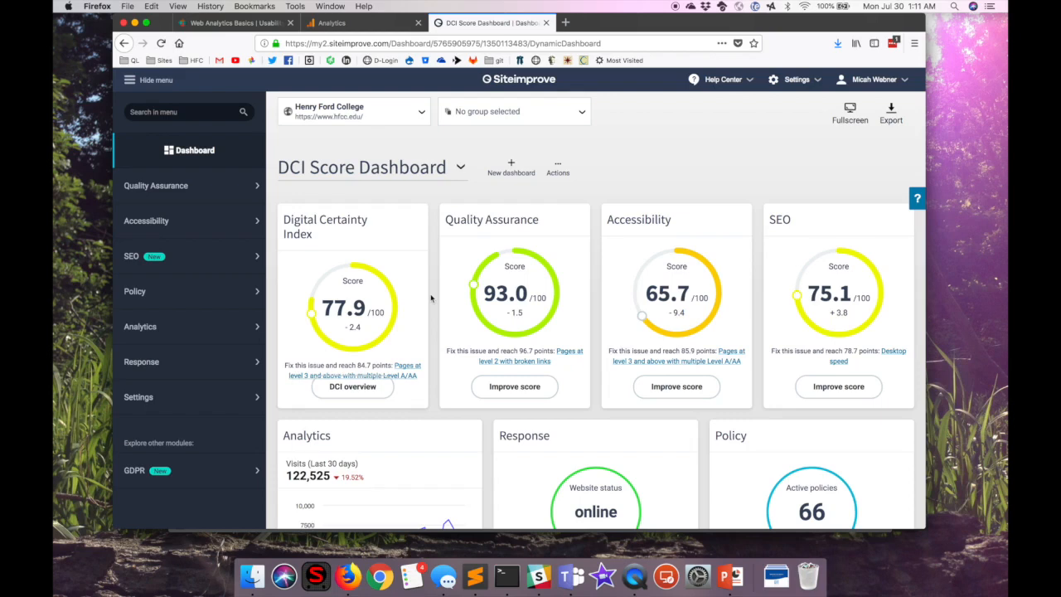
scroll("down", 3)
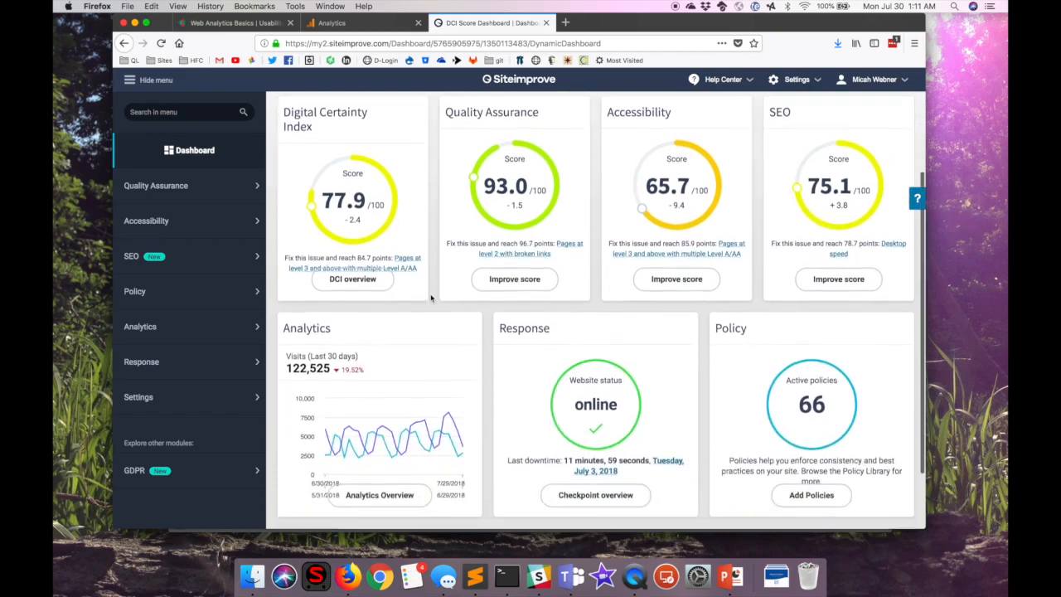
scroll("down", 3)
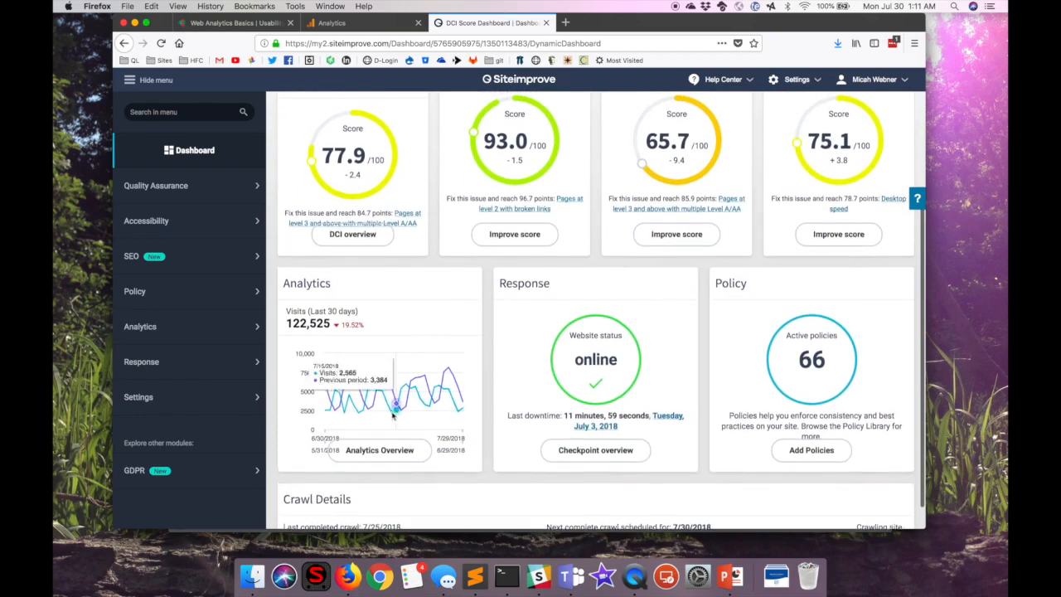
left_click(379, 451)
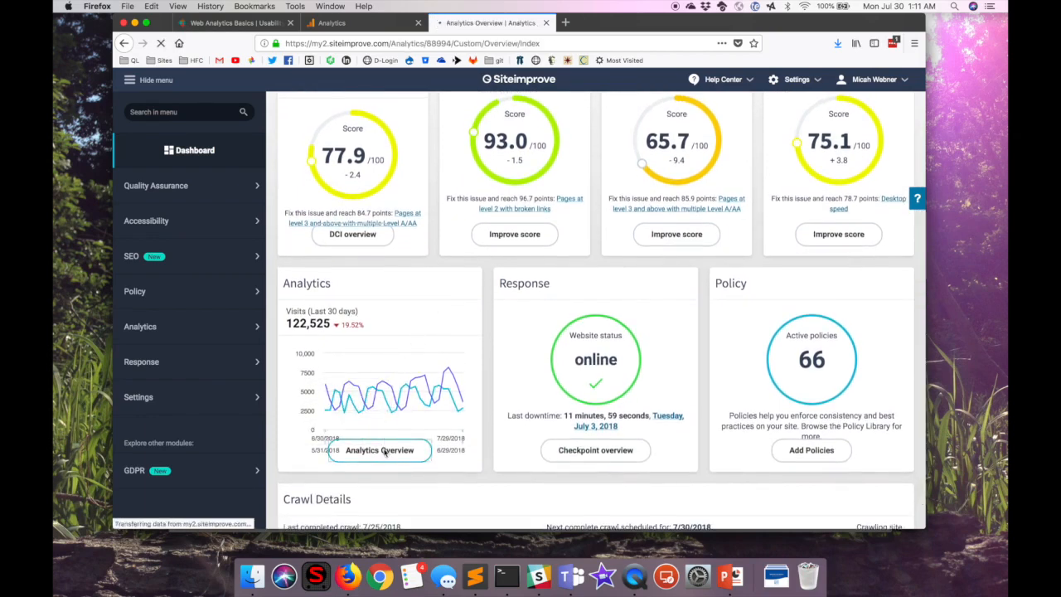
Review the Historical Comparison of visits, then open Behavior Maps for the homepage.
left_click(379, 450)
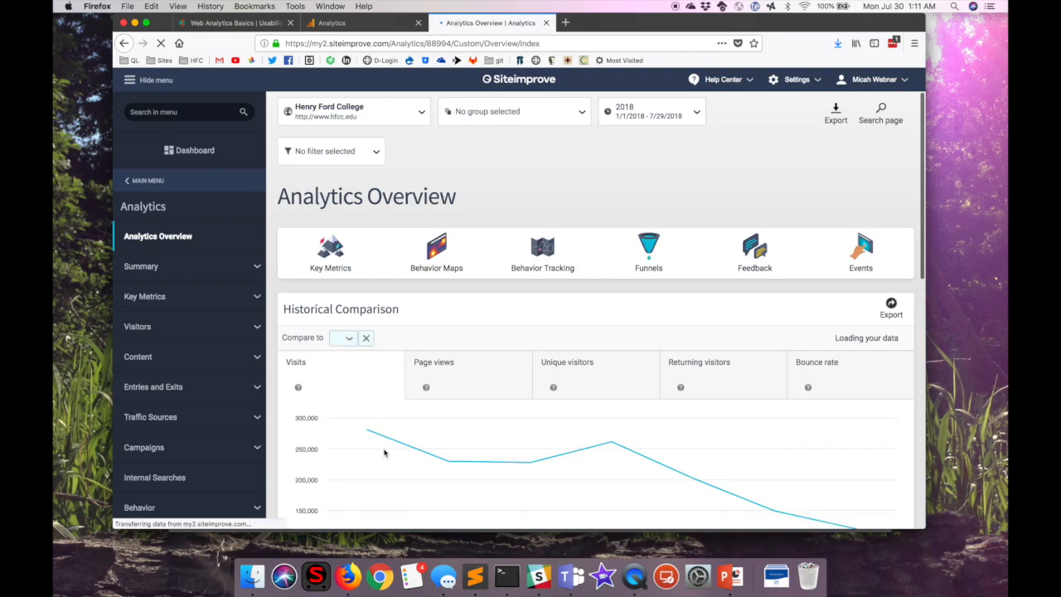
left_click(342, 337)
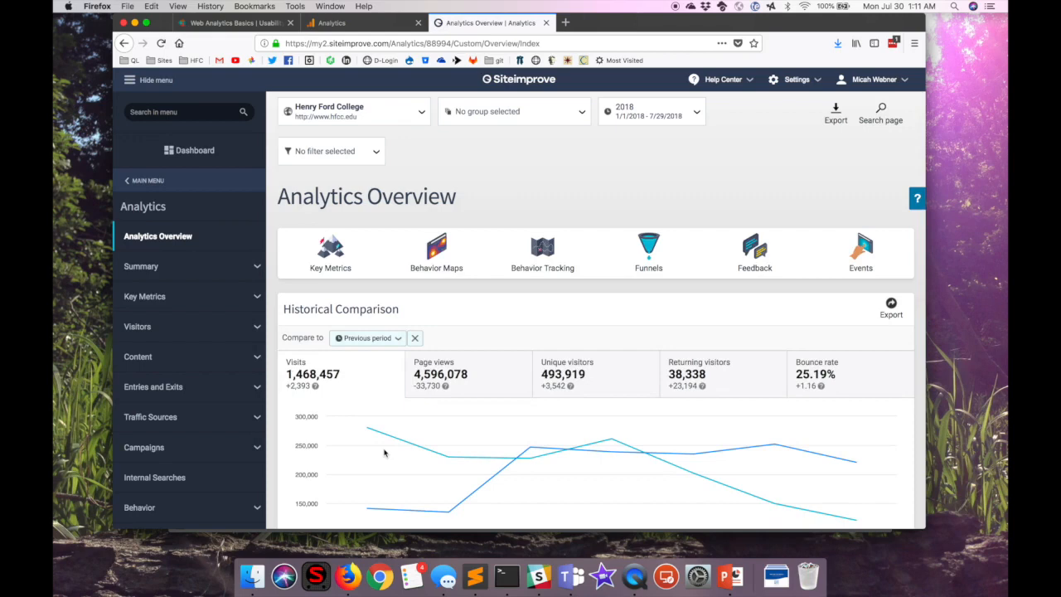
scroll("down", 3)
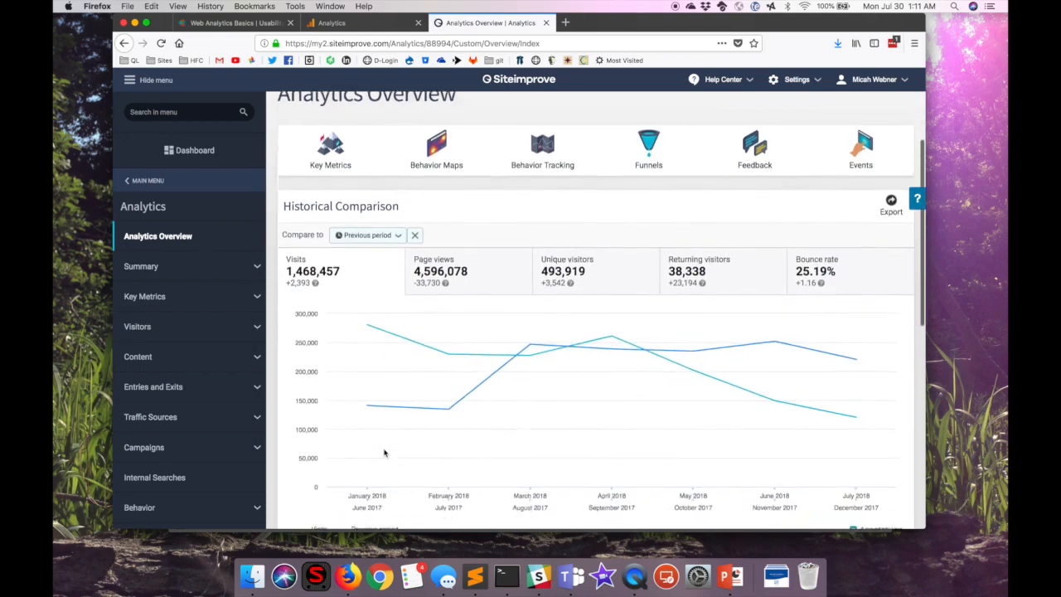
scroll("down", 3)
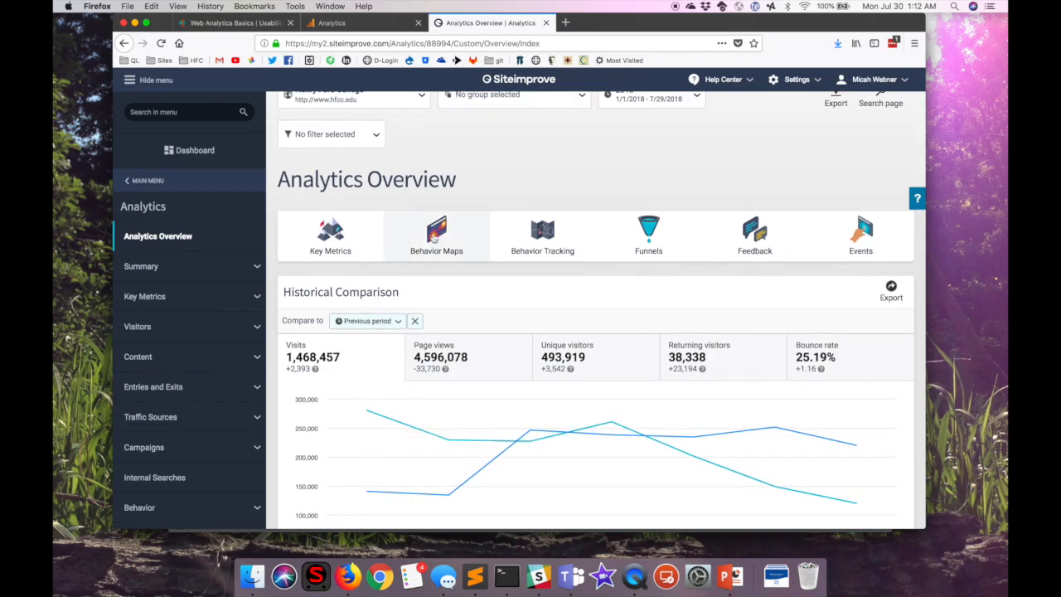
left_click(436, 236)
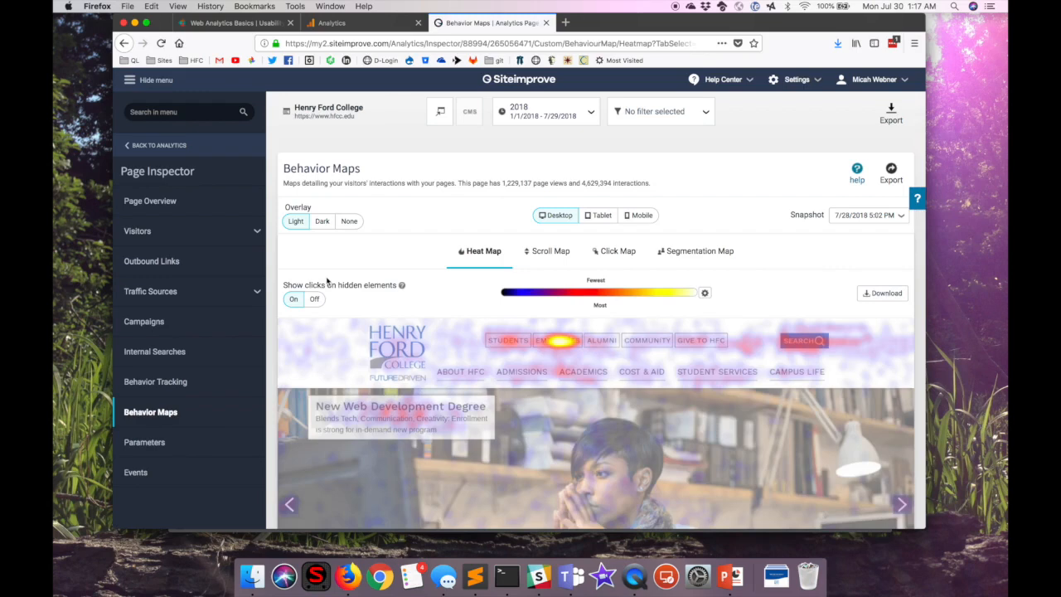
mouse_move(512, 485)
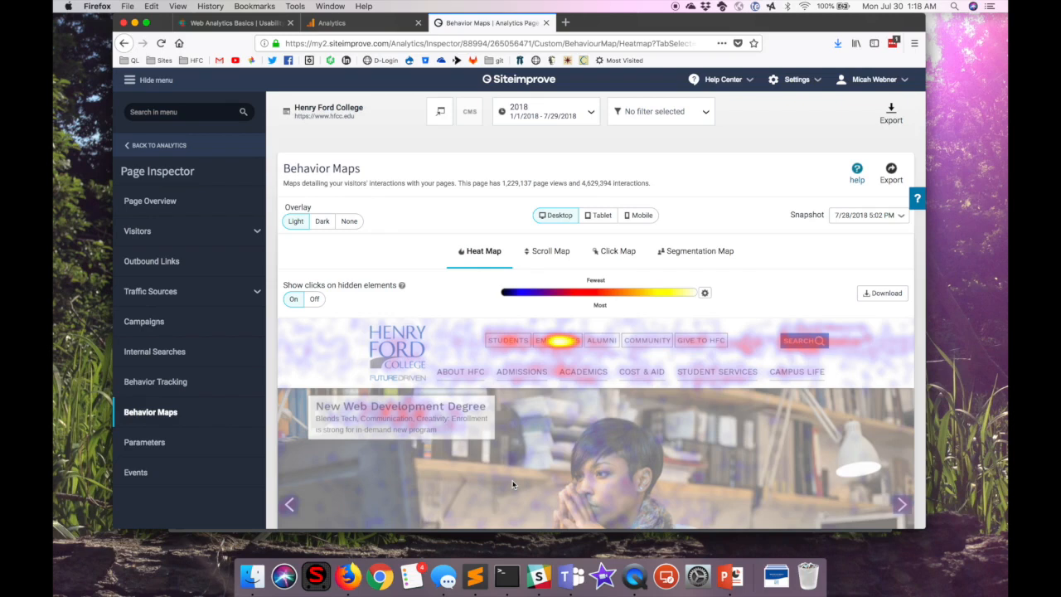
Scroll the desktop homepage heat map from top down to the footer.
scroll("down", 3)
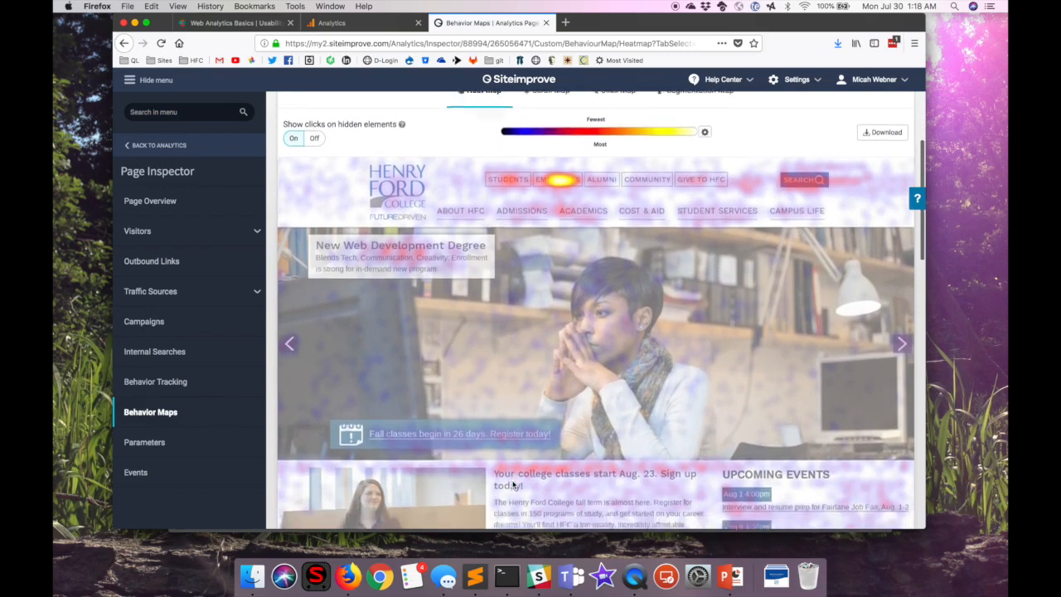
scroll("down", 3)
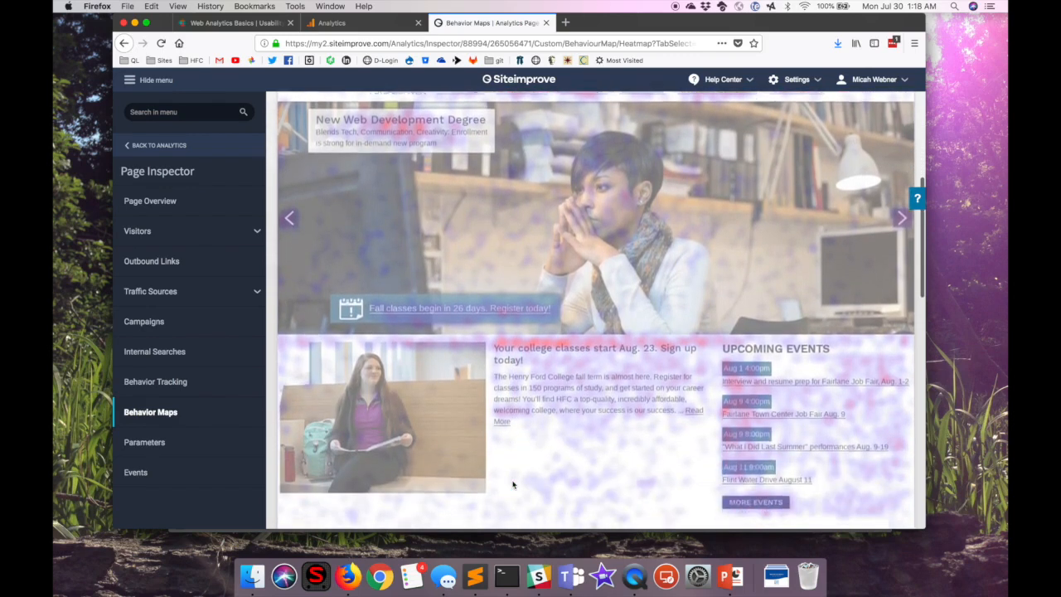
scroll("down", 3)
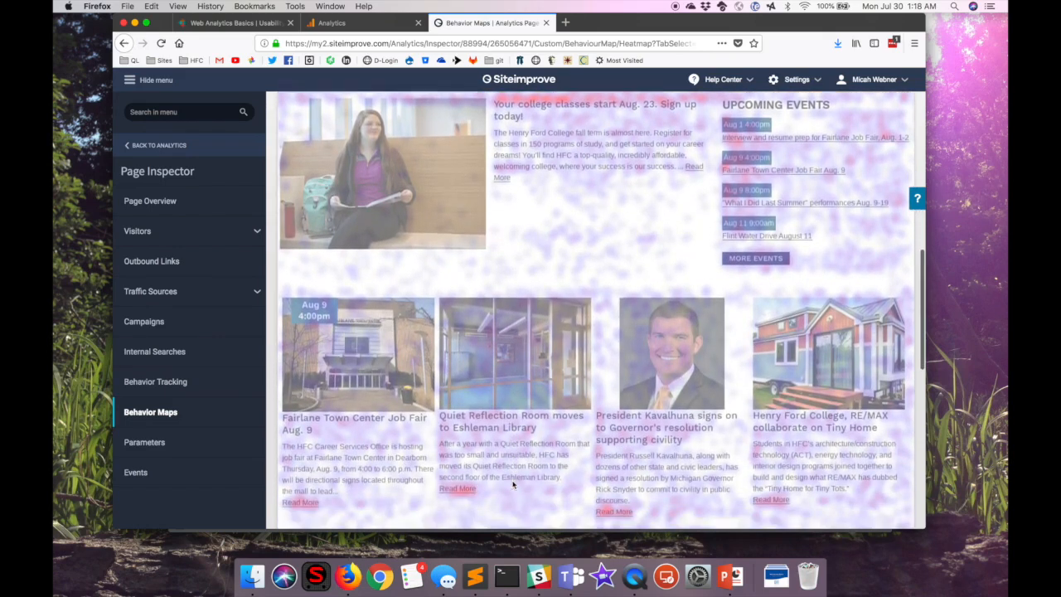
scroll("down", 3)
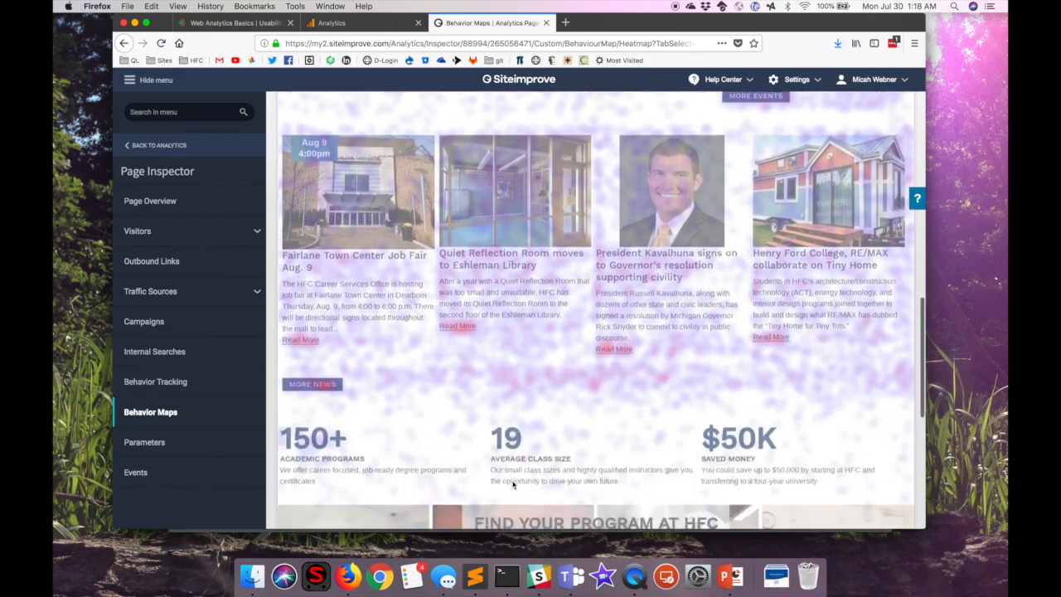
scroll("down", 3)
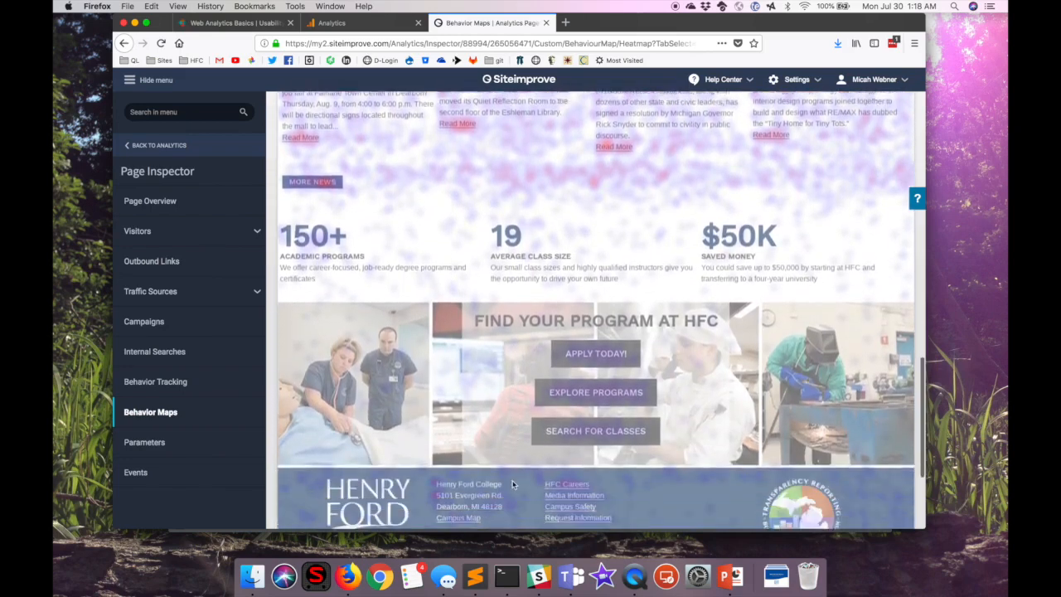
scroll("down", 3)
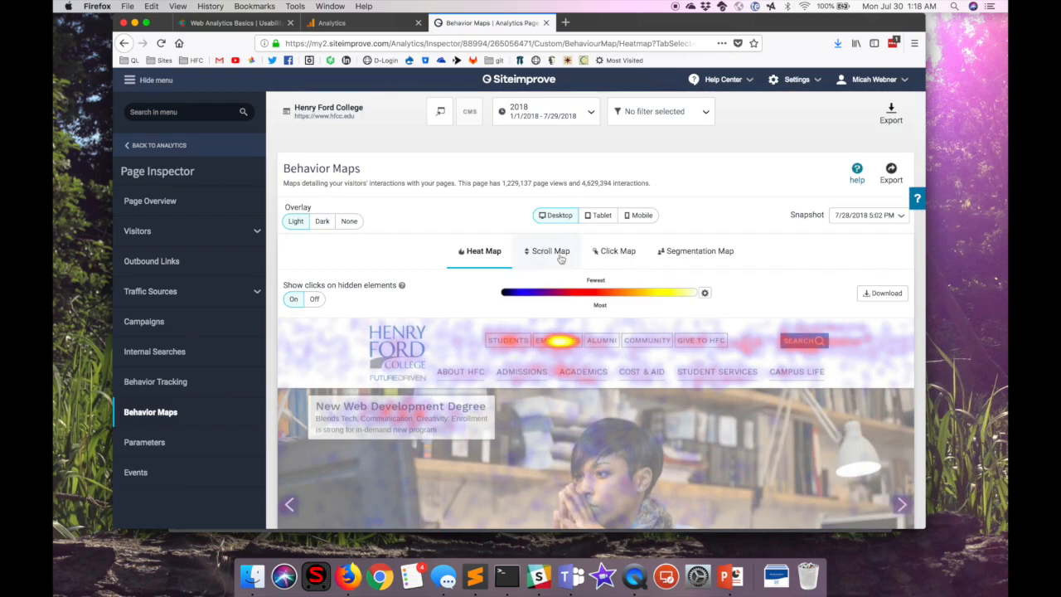
Switch to the desktop Scroll Map and review the homepage overlay down to the footer.
left_click(550, 251)
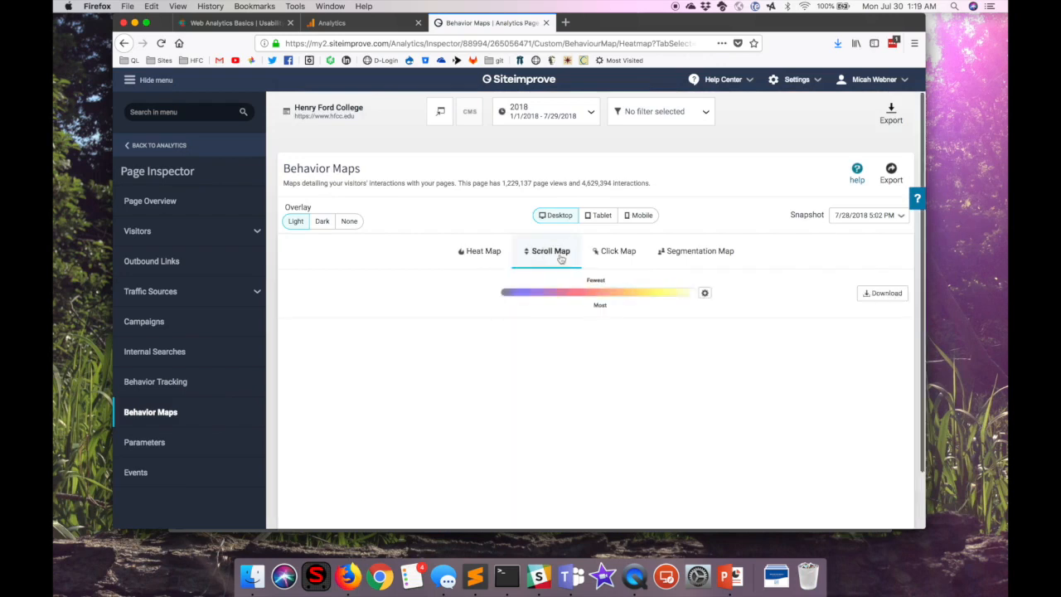
left_click(550, 251)
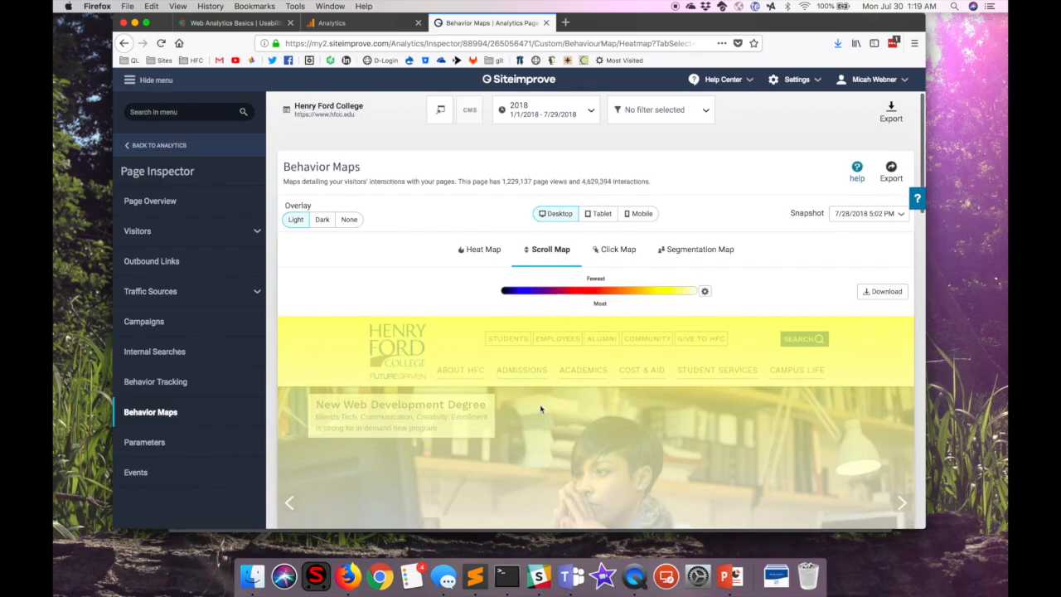
scroll("down", 3)
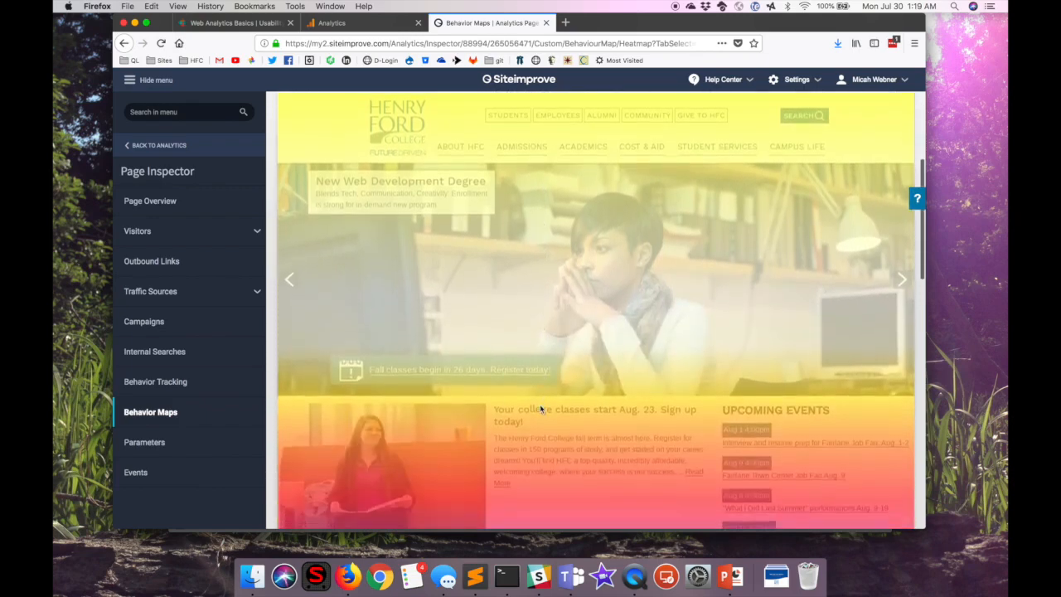
scroll("down", 3)
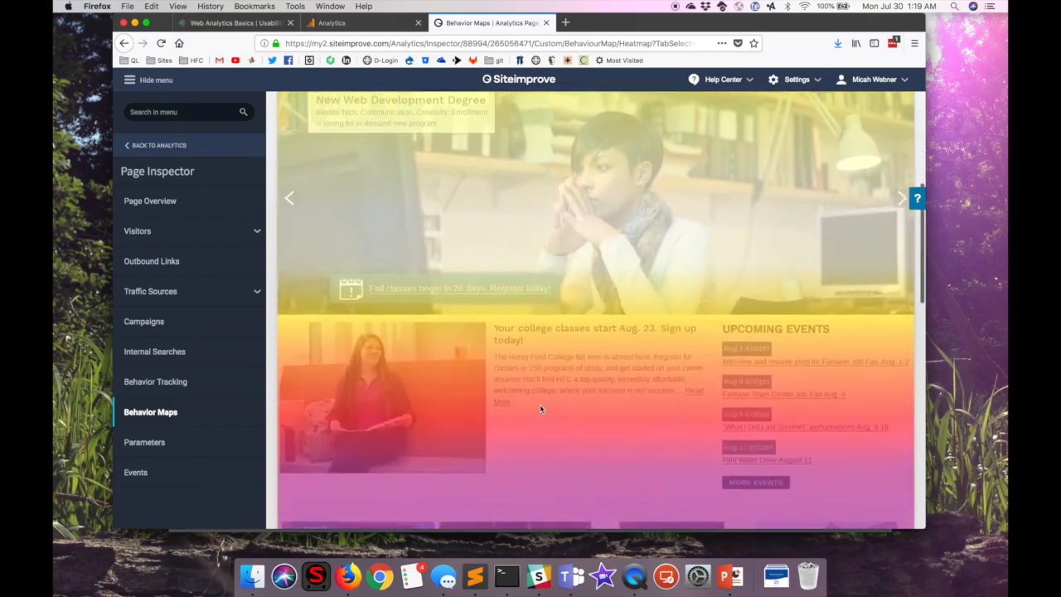
scroll("down", 3)
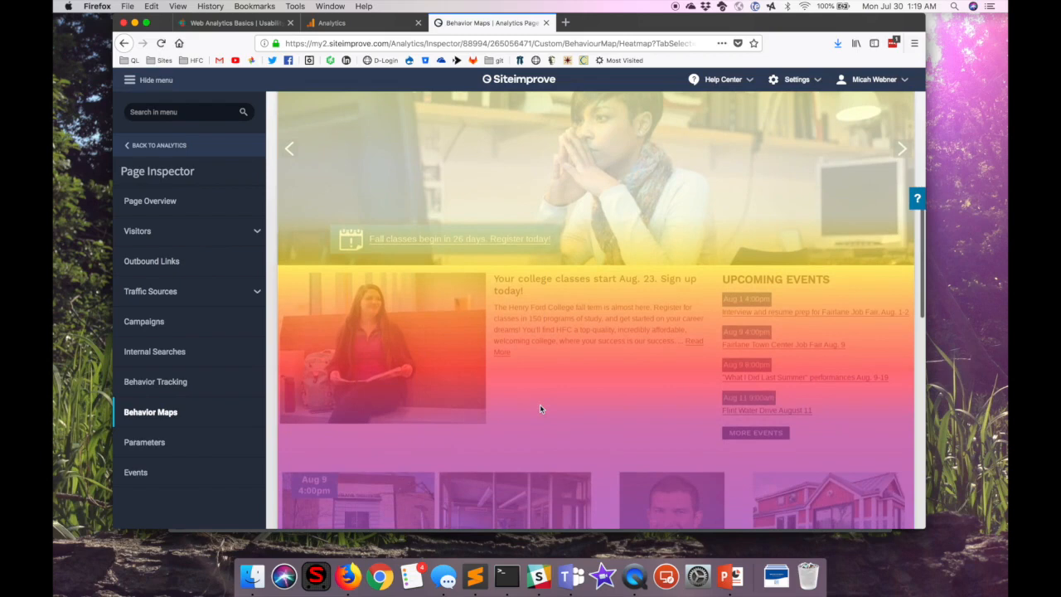
scroll("down", 3)
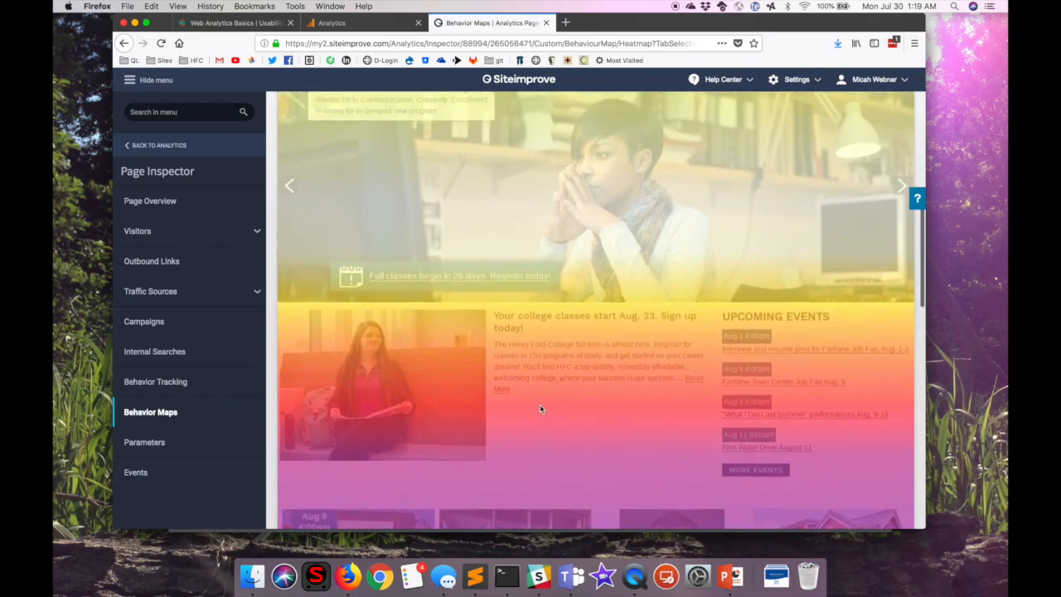
scroll("down", 3)
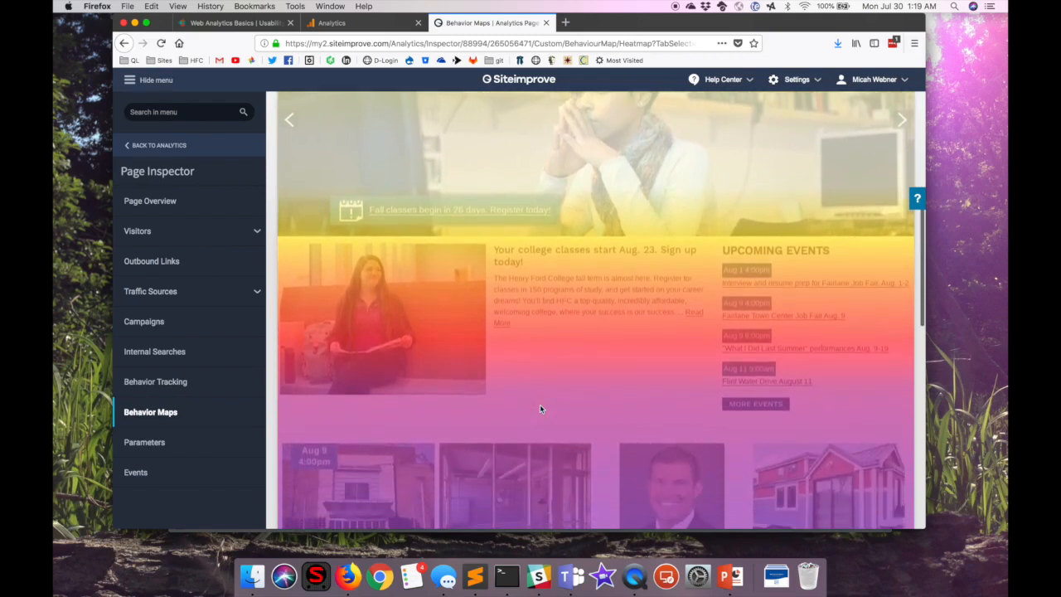
scroll("down", 3)
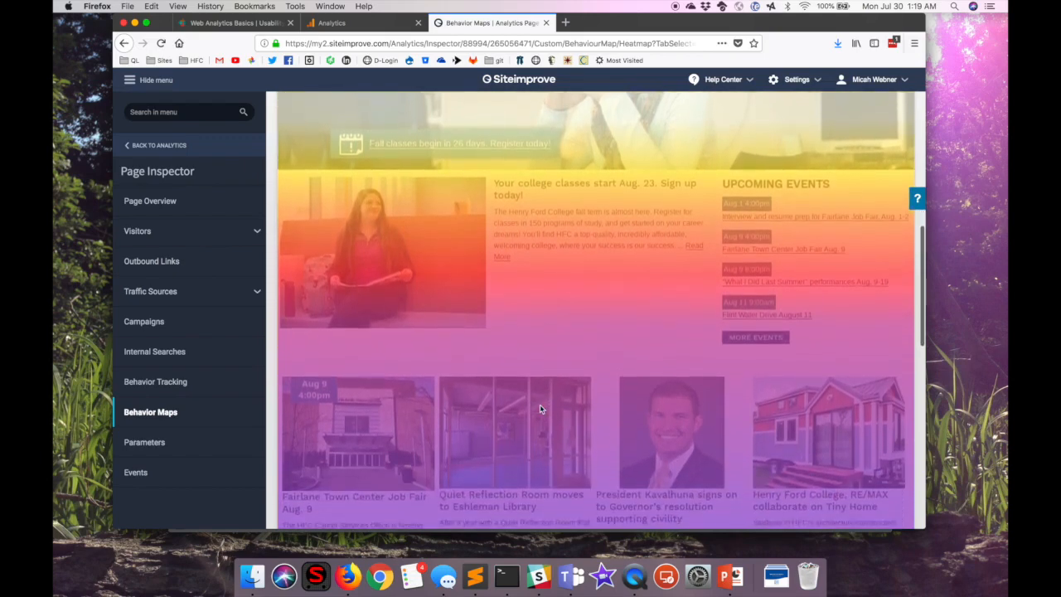
scroll("down", 3)
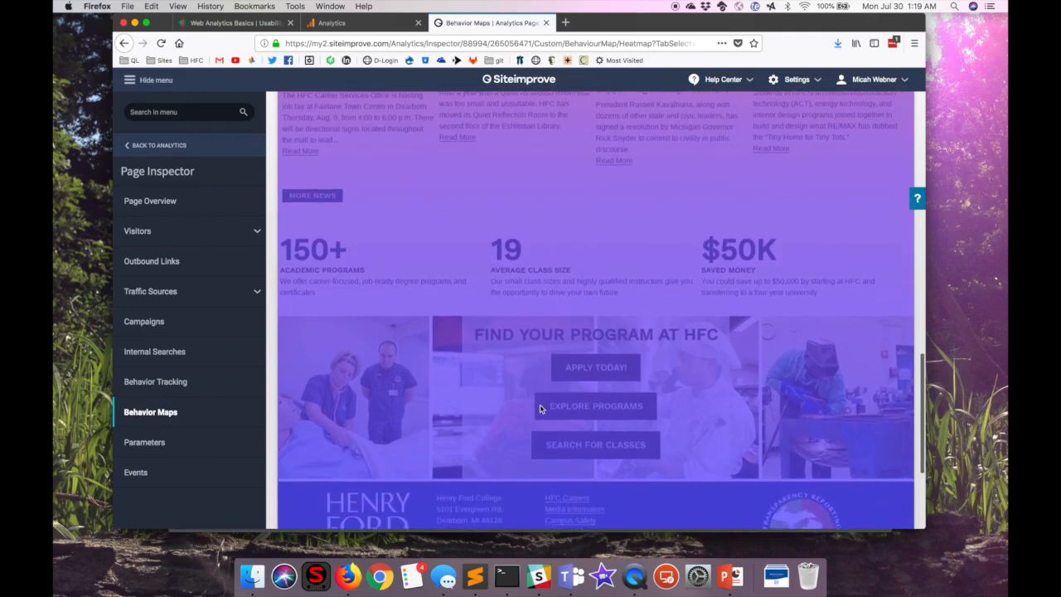
scroll("down", 3)
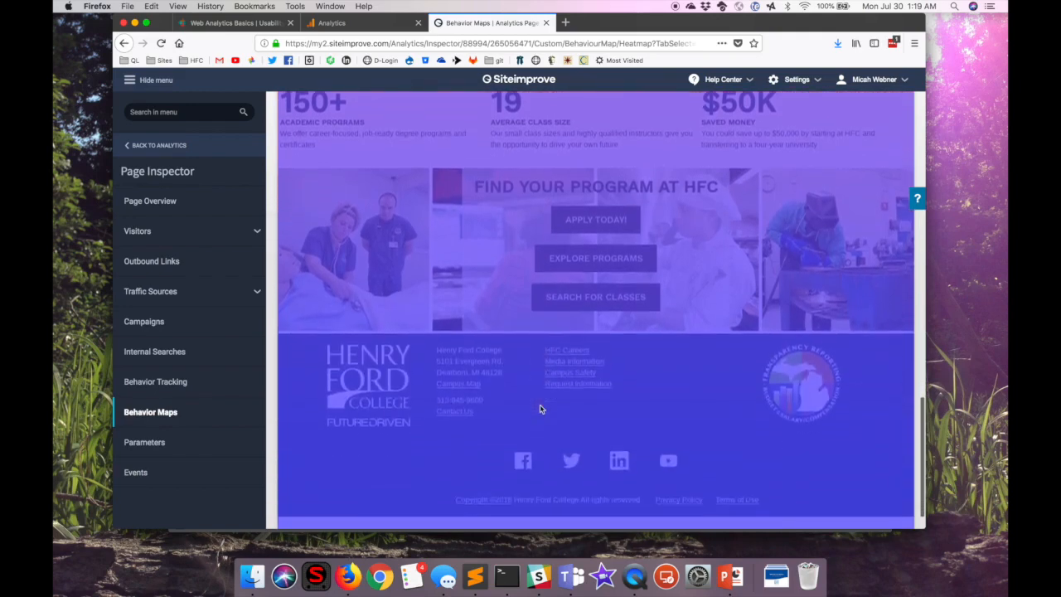
scroll("down", 3)
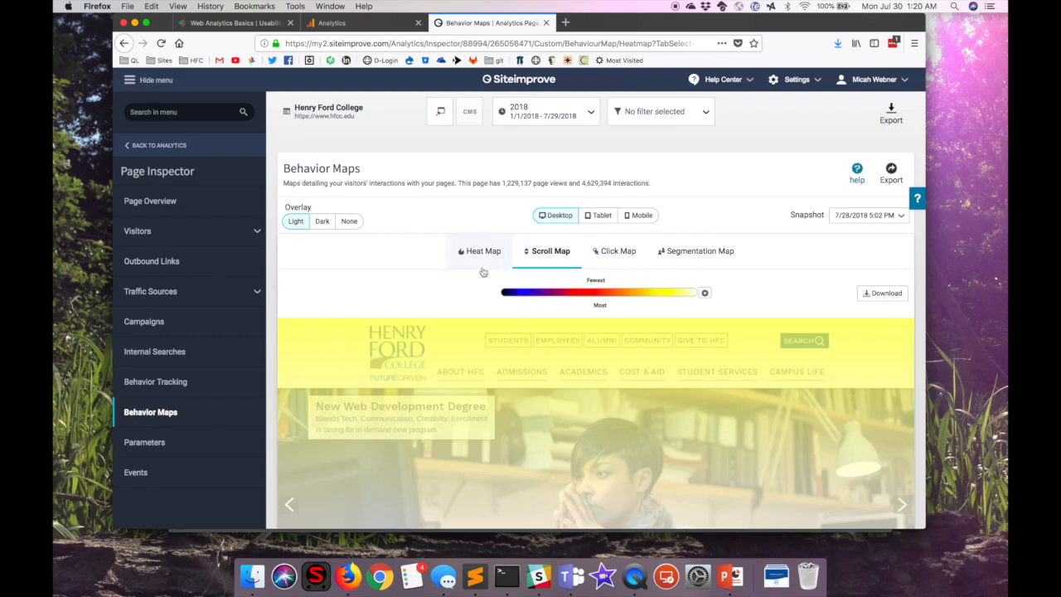
Switch to Heat Map with the Mobile device toggle selected.
left_click(482, 250)
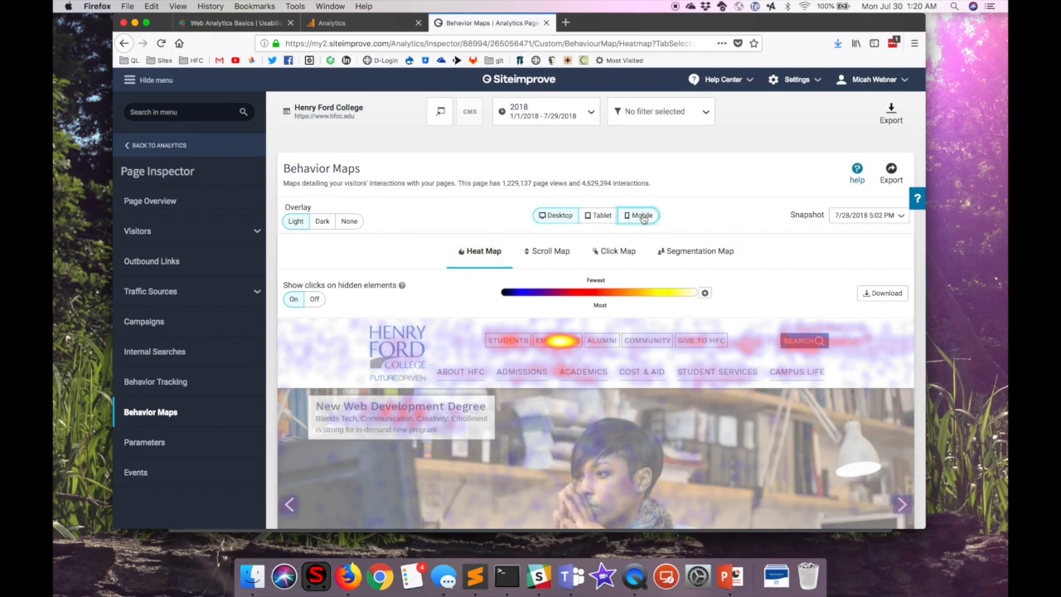
left_click(639, 215)
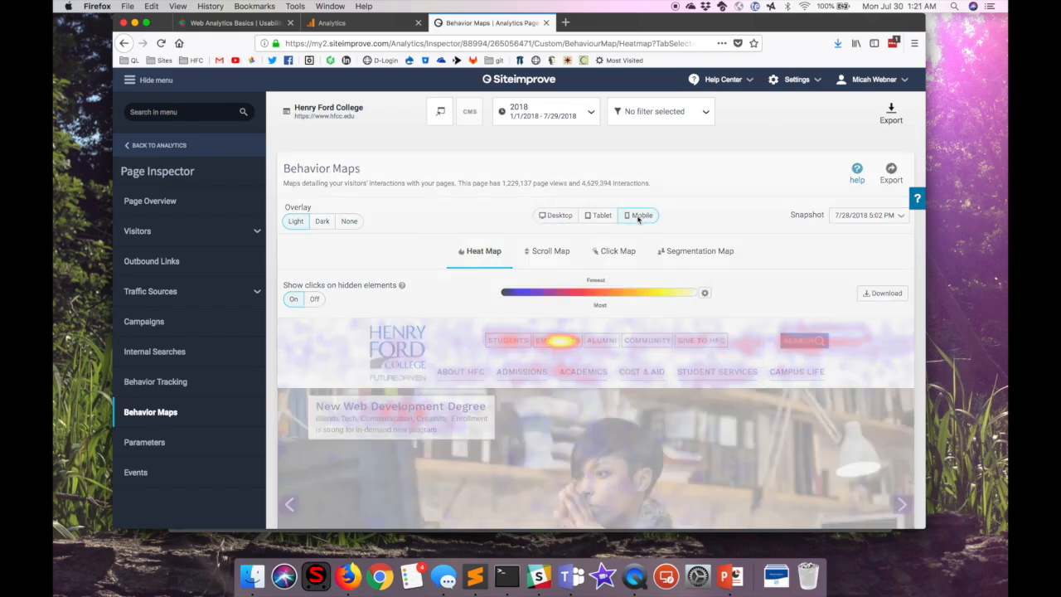
left_click(638, 215)
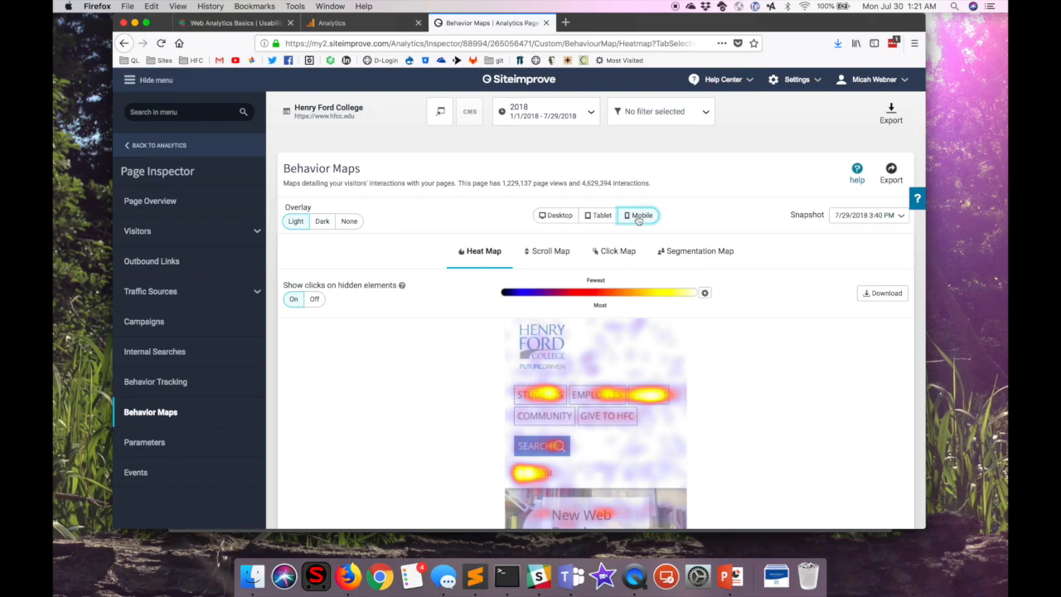
mouse_move(667, 220)
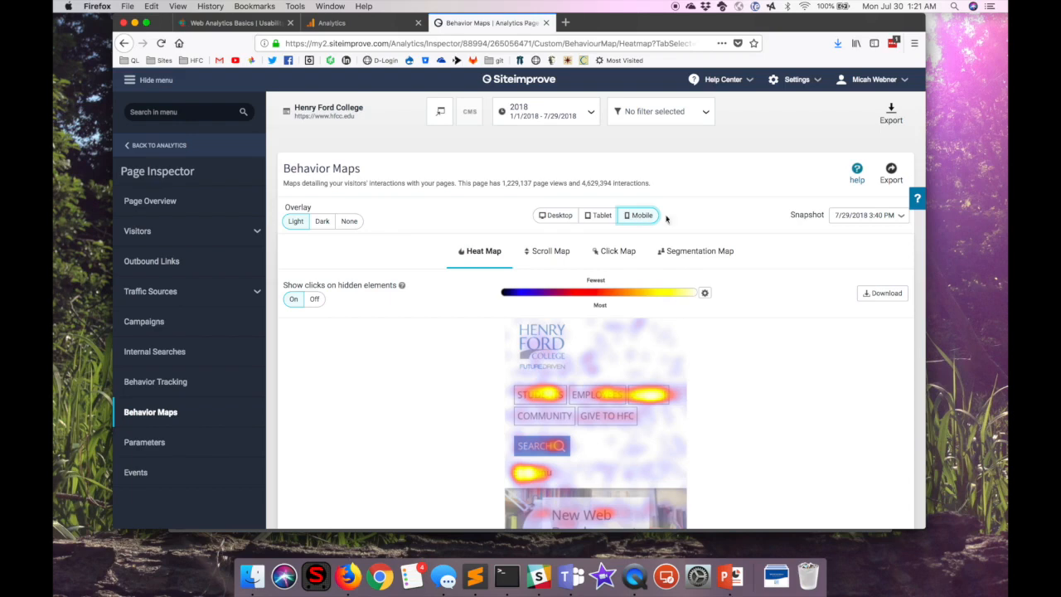
mouse_move(774, 238)
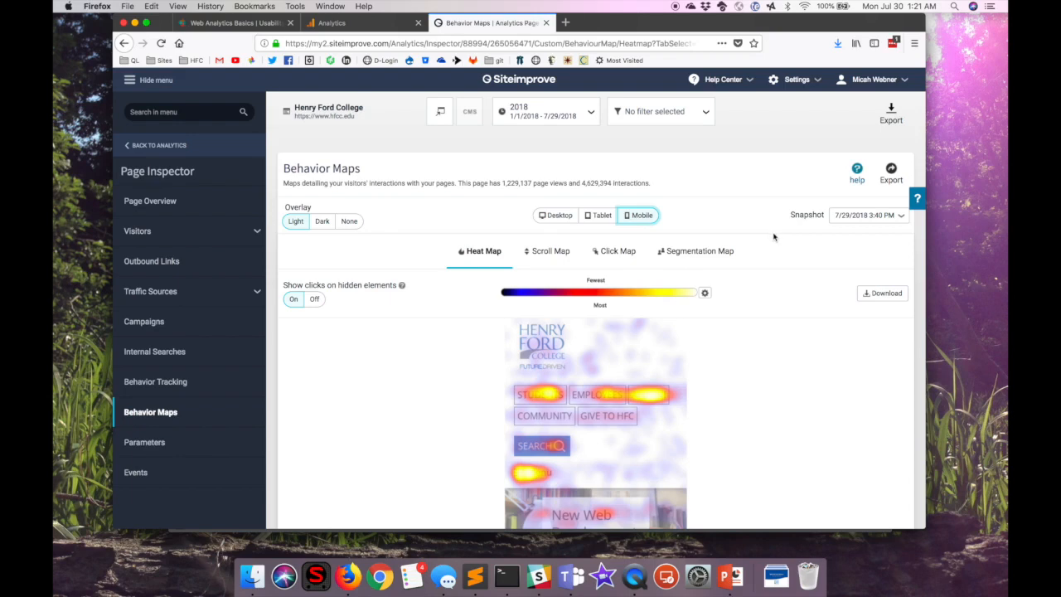
scroll("down", 3)
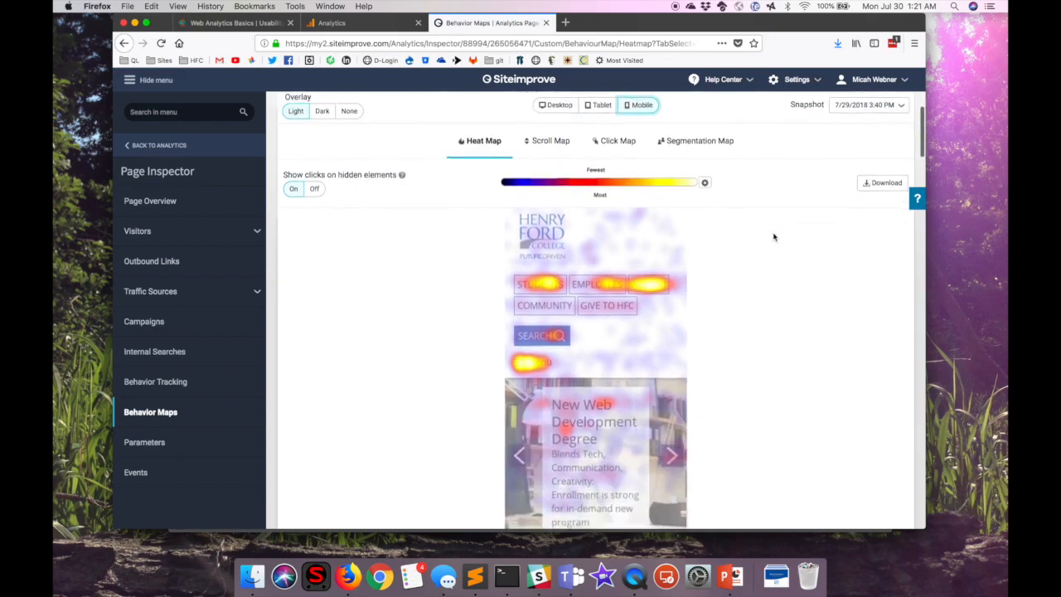
scroll("down", 3)
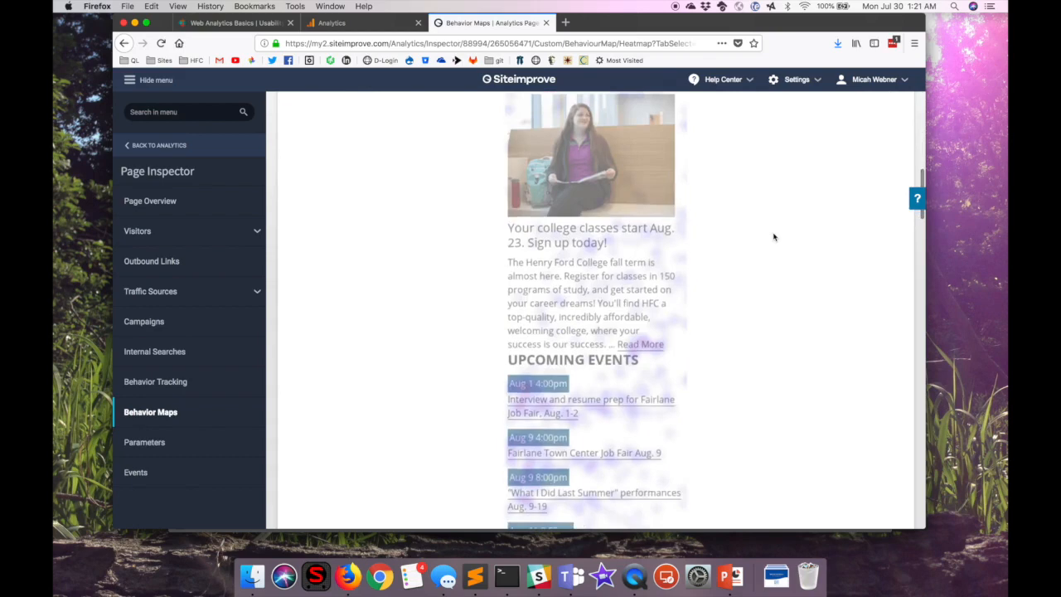
scroll("down", 3)
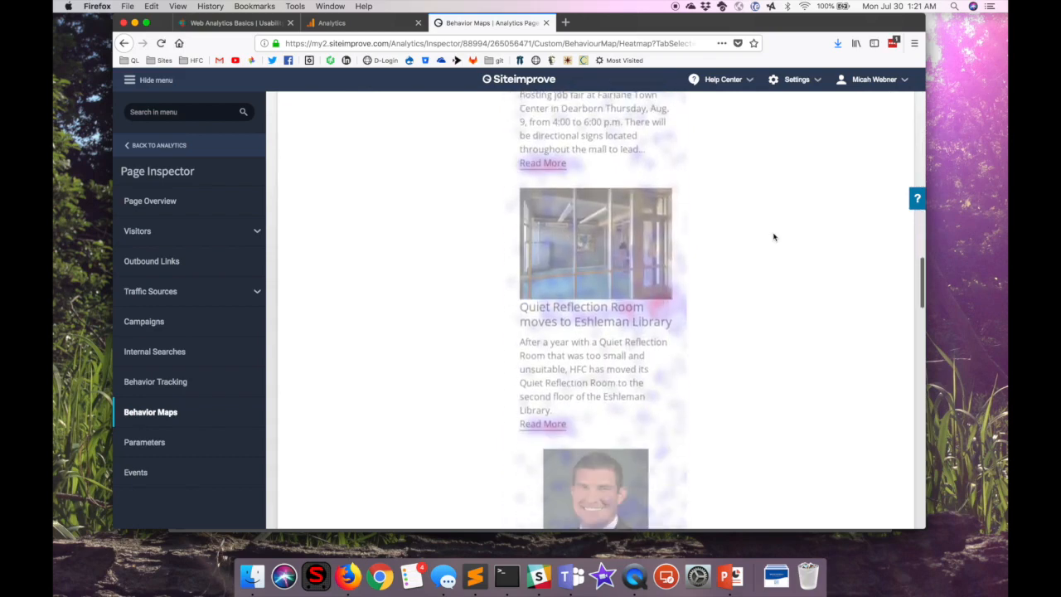
scroll("down", 3)
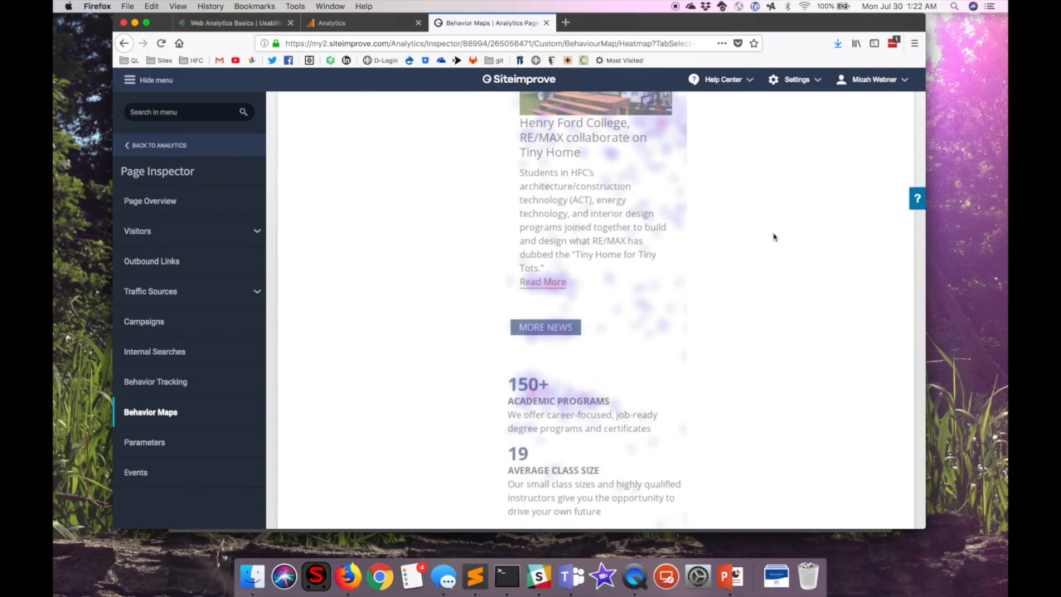
mouse_move(587, 382)
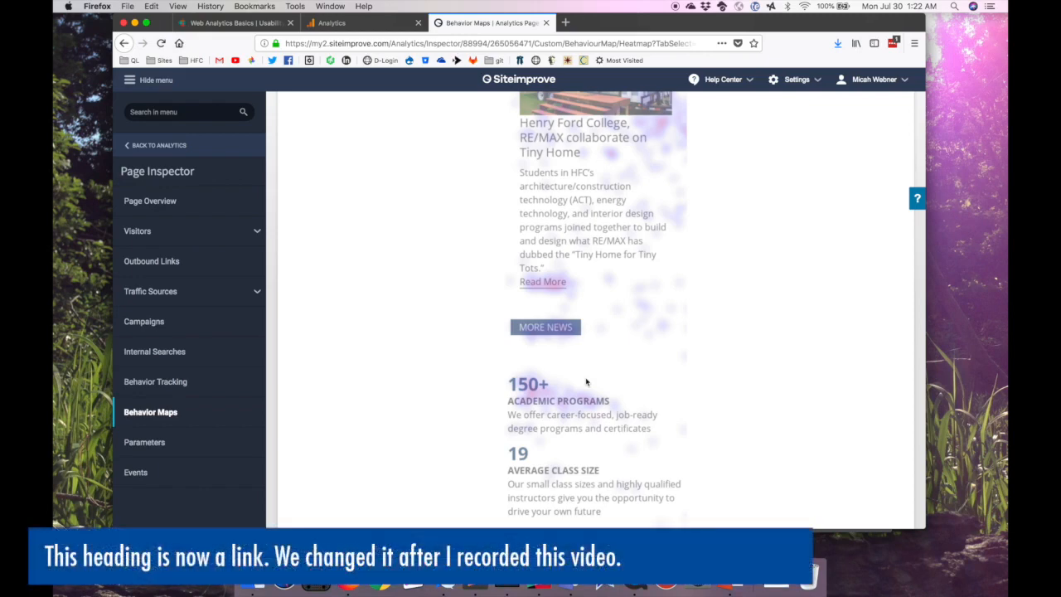
mouse_move(742, 400)
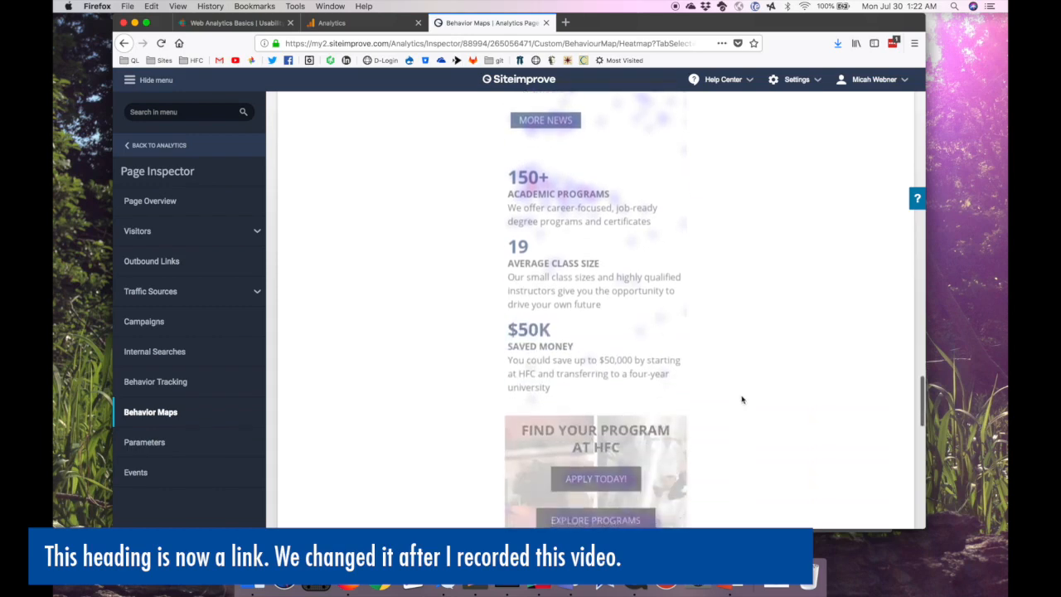
scroll("down", 3)
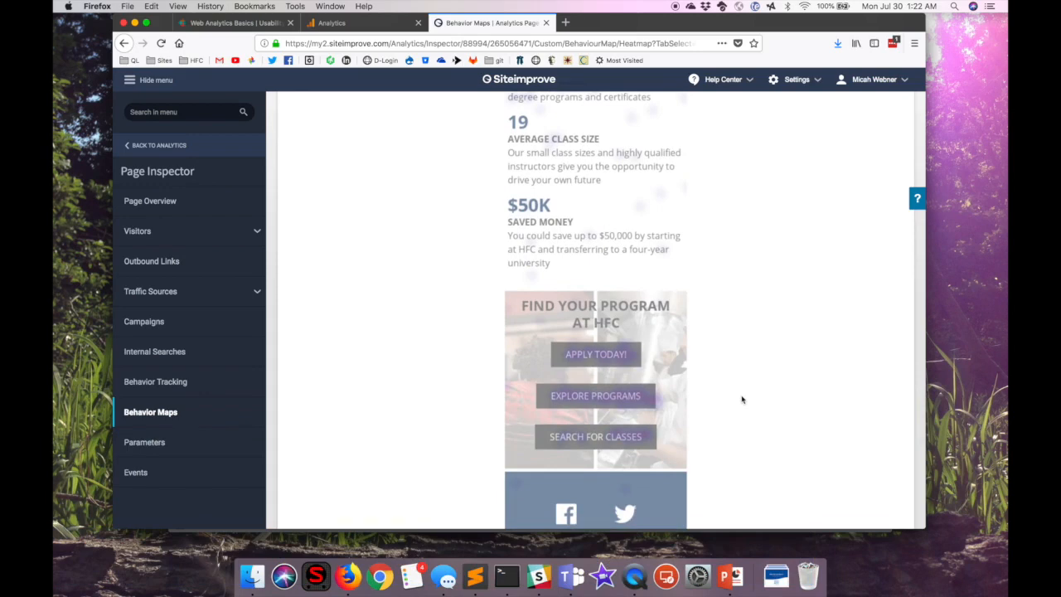
mouse_move(705, 442)
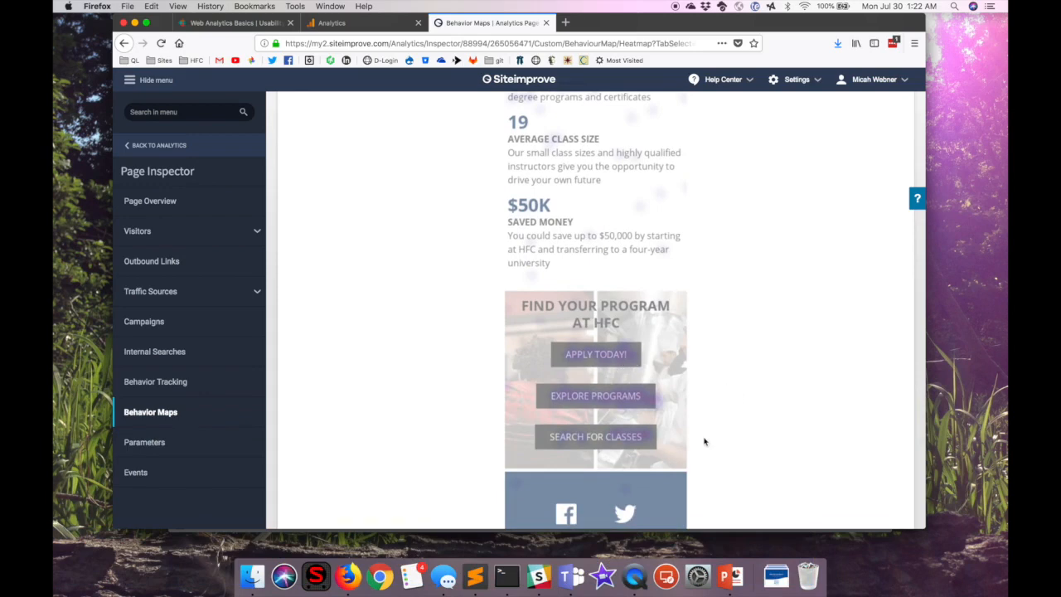
scroll("down", 3)
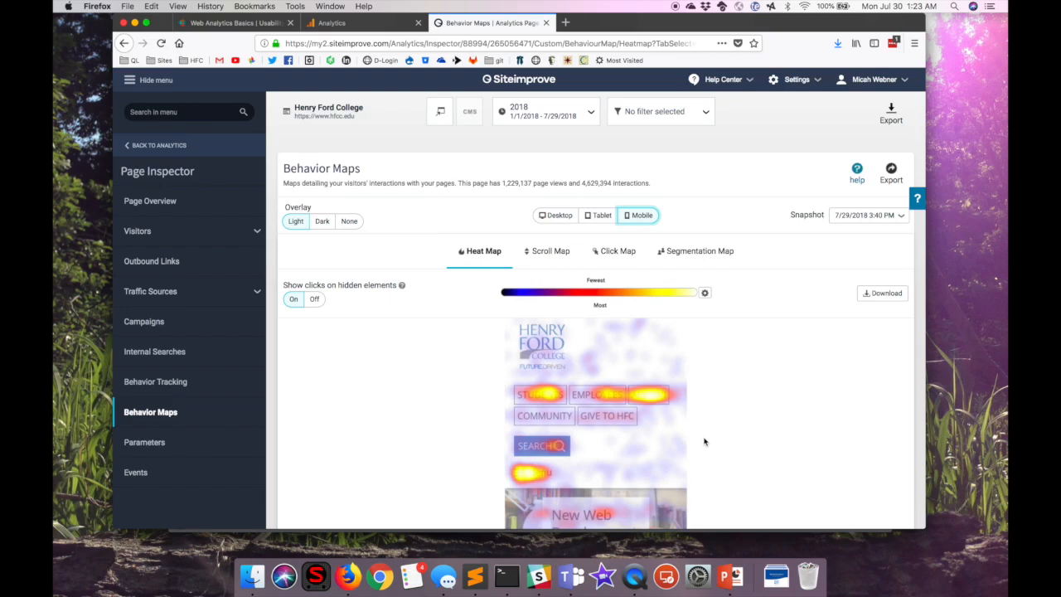
mouse_move(980, 511)
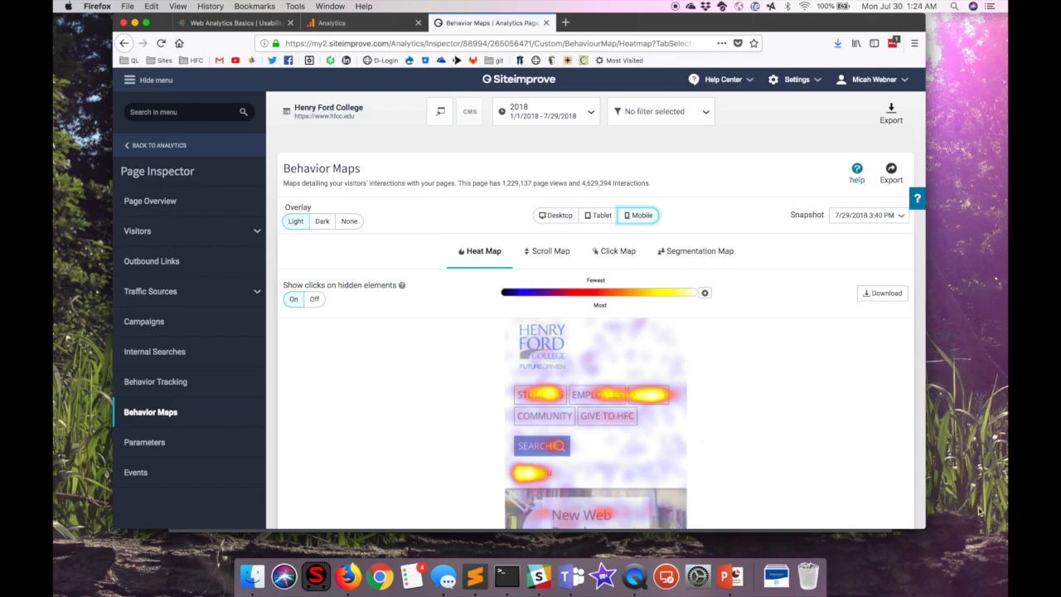